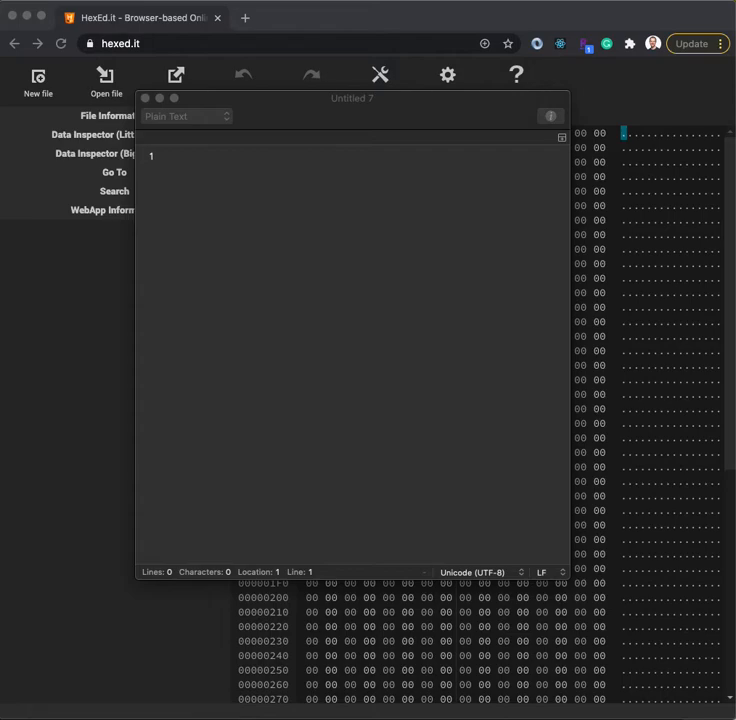
mouse_move(84, 176)
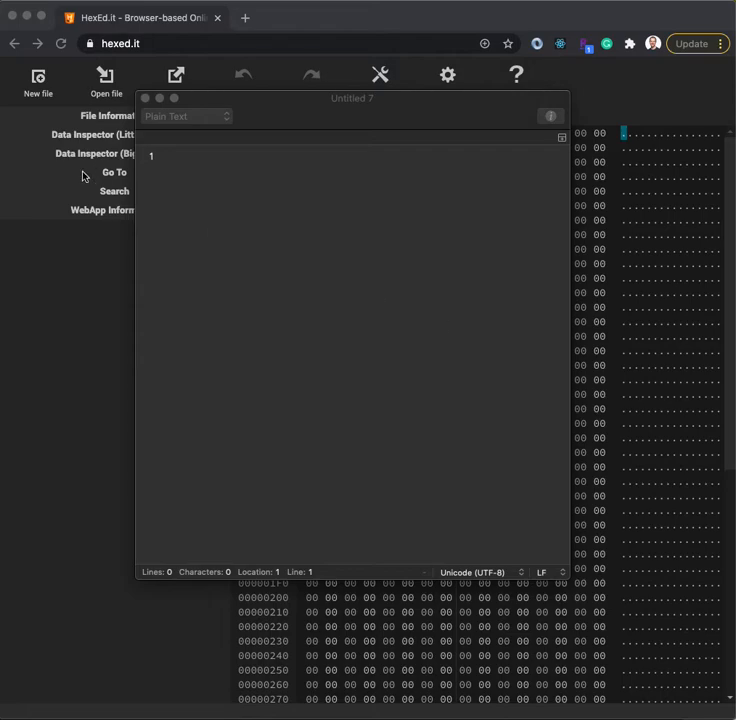
mouse_move(278, 186)
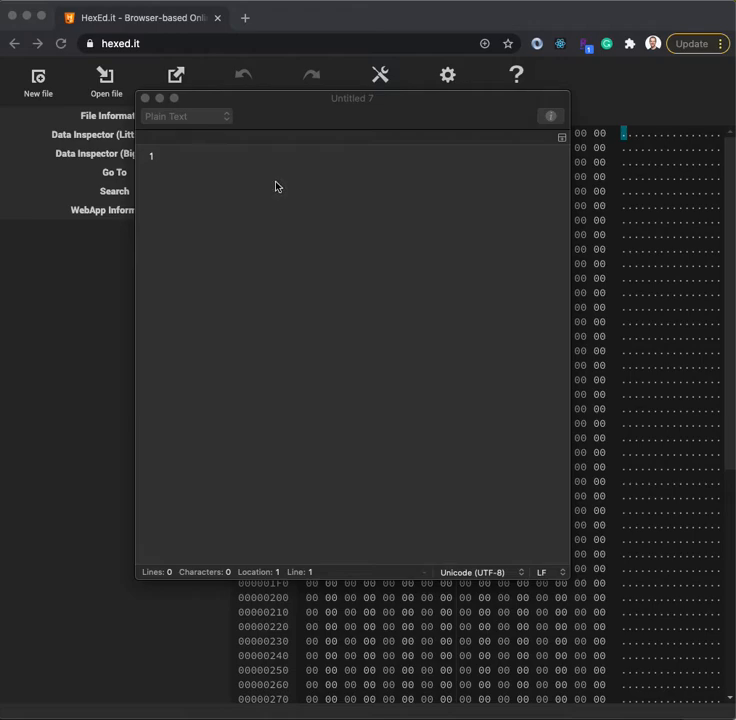
click(270, 190)
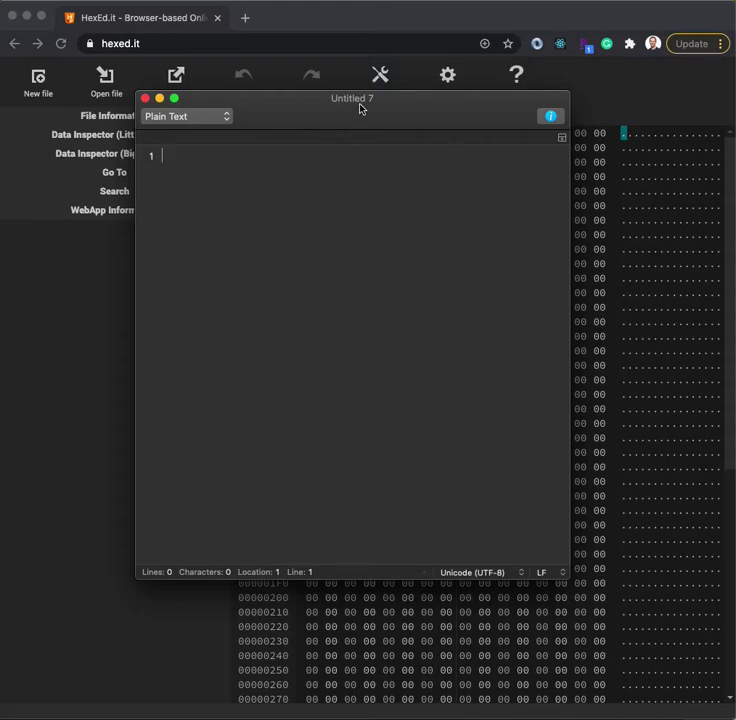
mouse_move(368, 266)
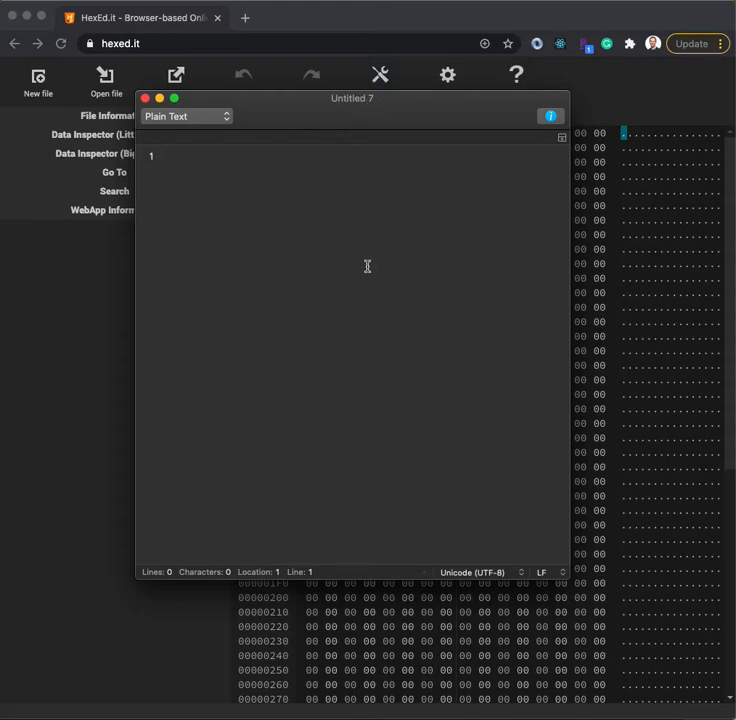
text(1)
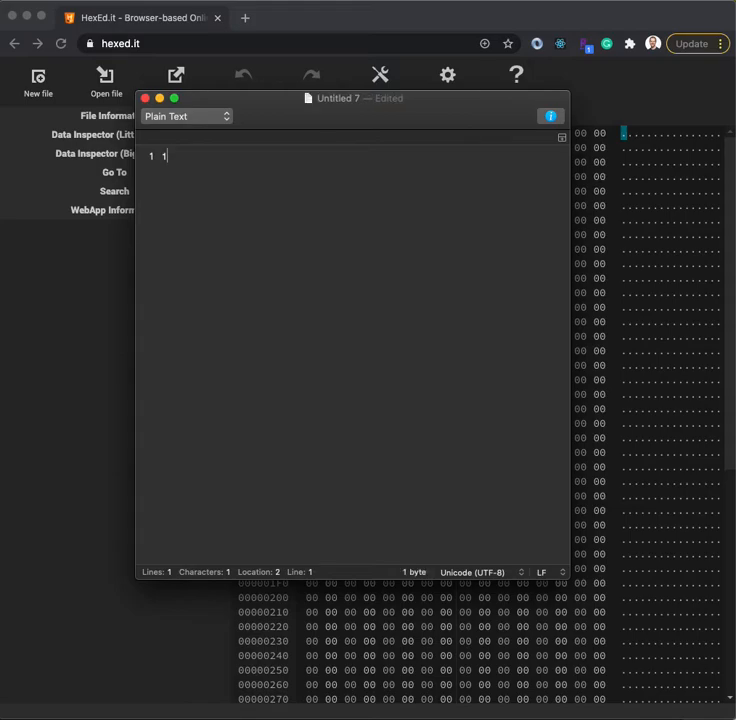
text(0010101011010)
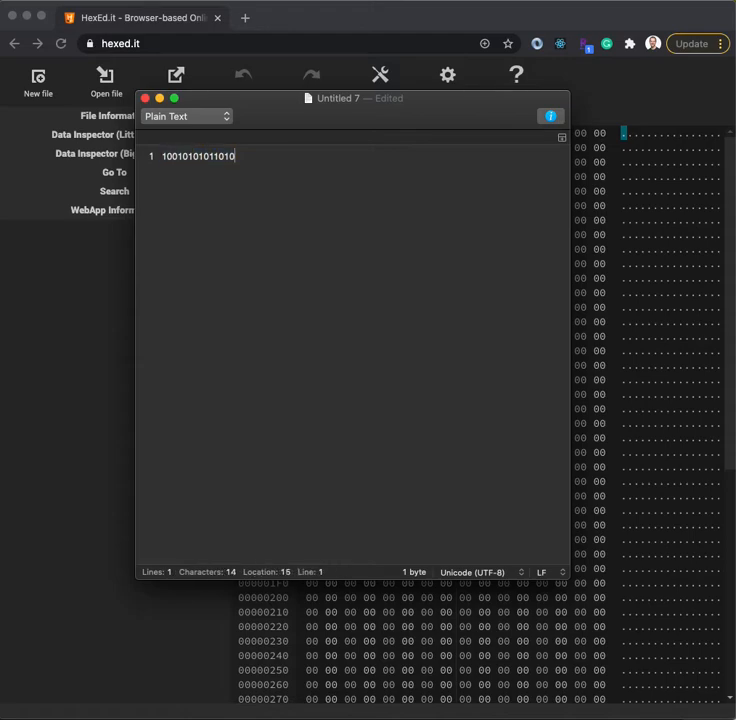
text(AG)
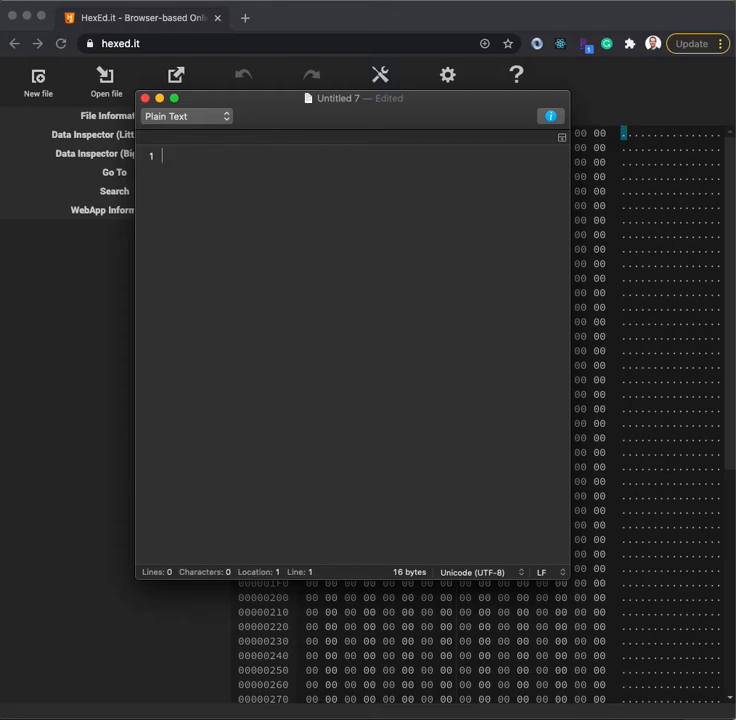
mouse_move(400, 90)
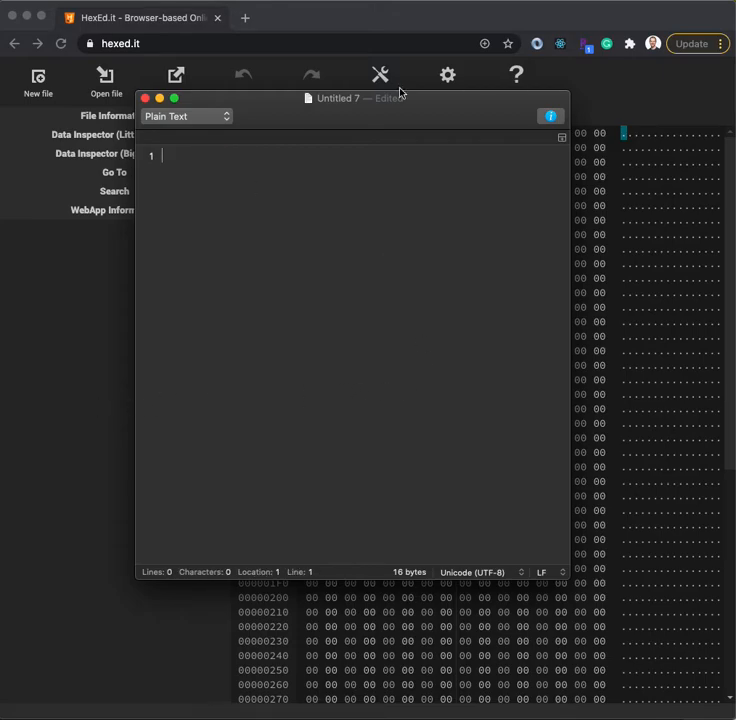
- Move the TextEdit note window lower to uncover the HexEd.it byte grid and refocus it
click(148, 98)
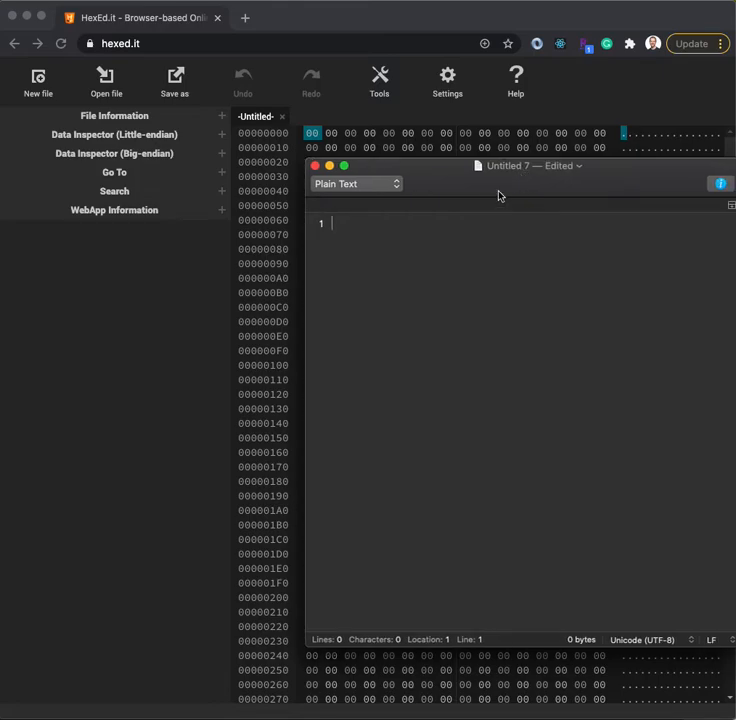
drag(500, 164, 452, 260)
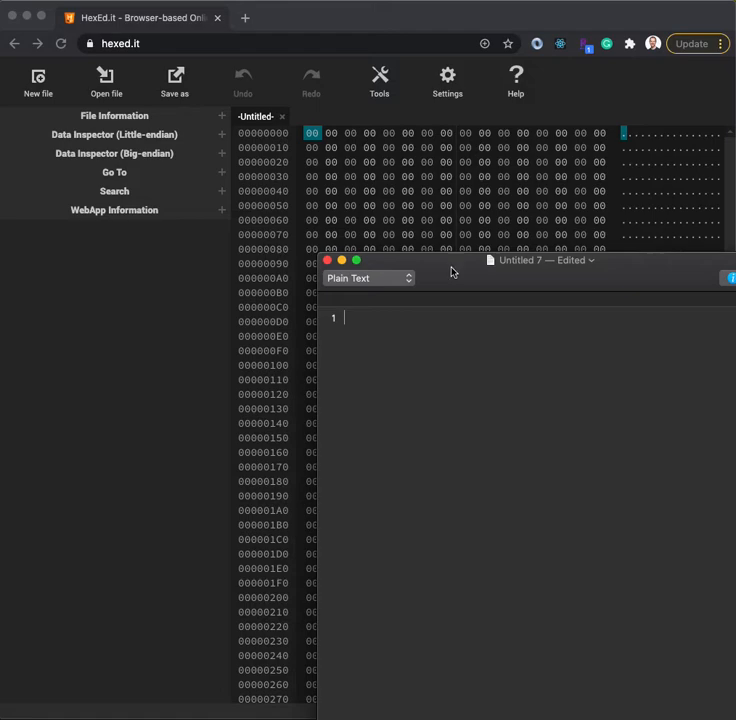
mouse_move(440, 346)
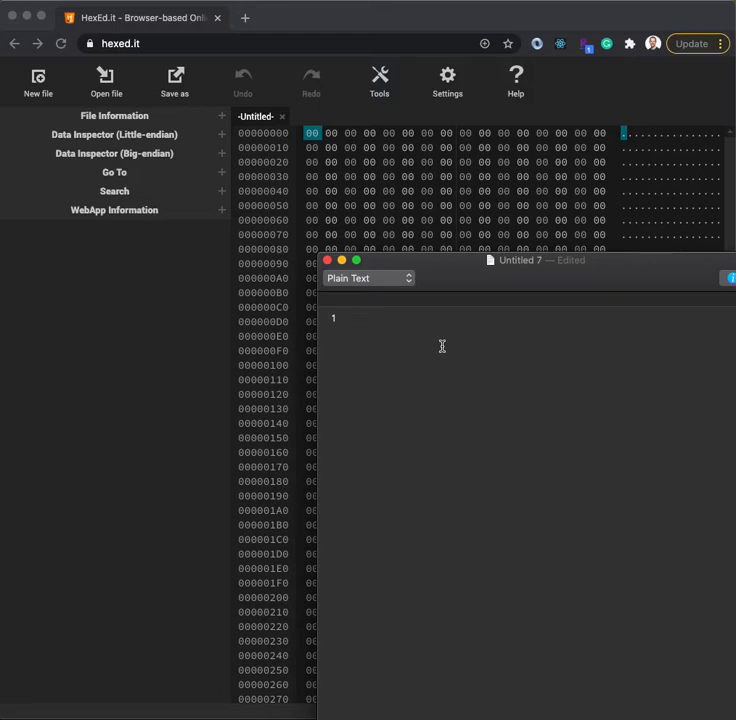
click(344, 318)
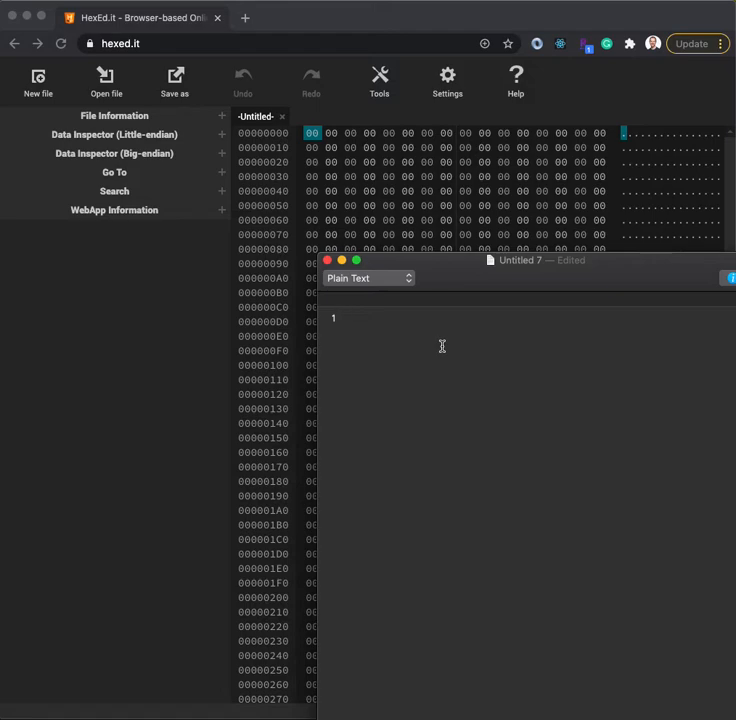
- Note the first mappings 0000 = A, 0001 = B, 00.. = C on separate lines
text(0000 =)
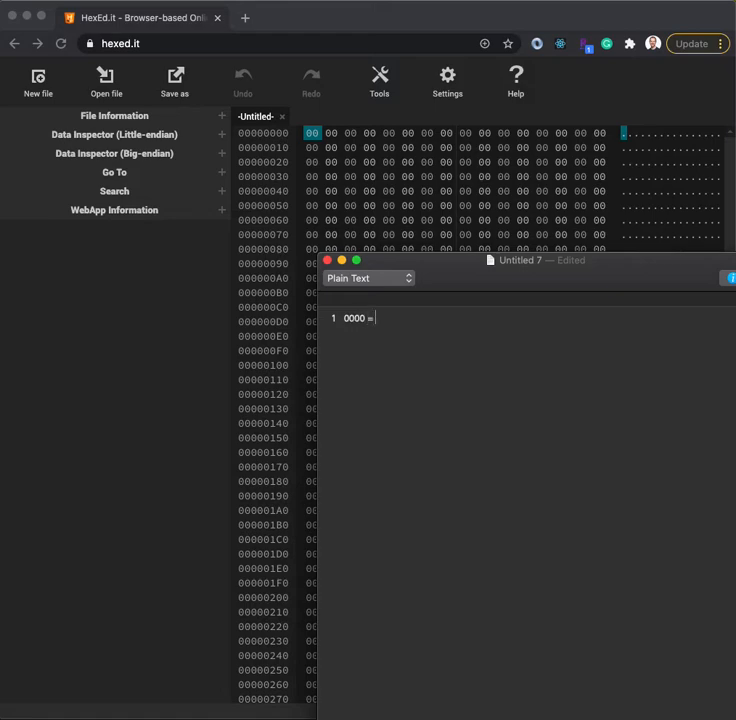
text(A)
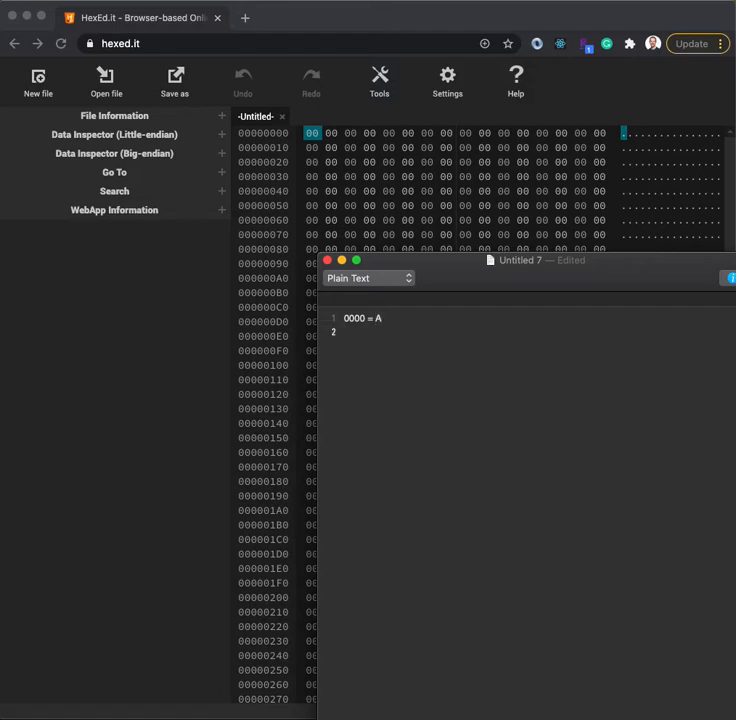
text(0001)
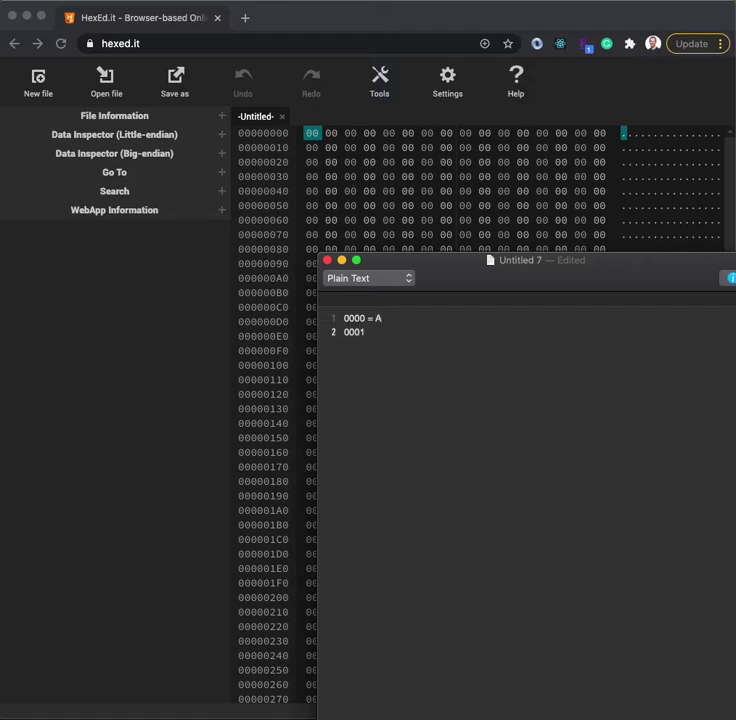
text(= B)
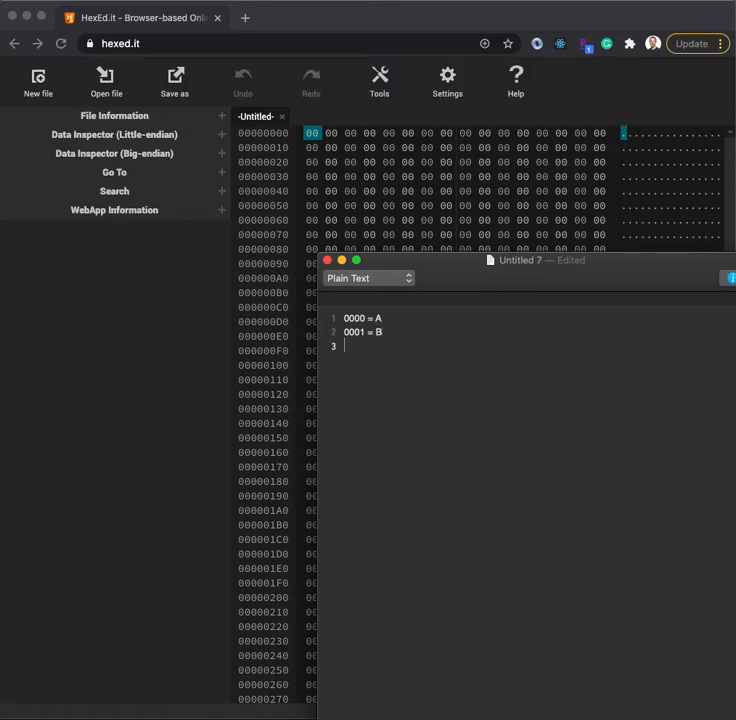
text(0010 =)
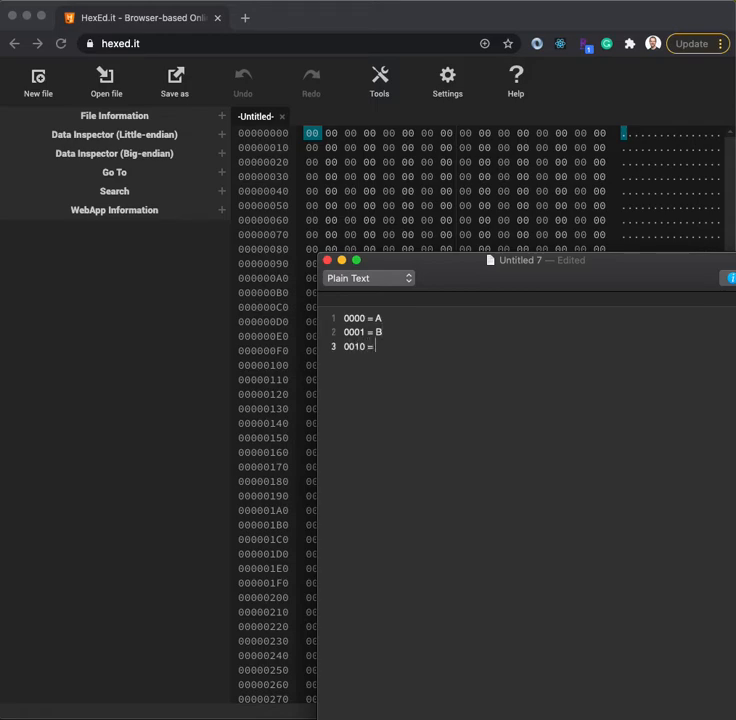
text(C)
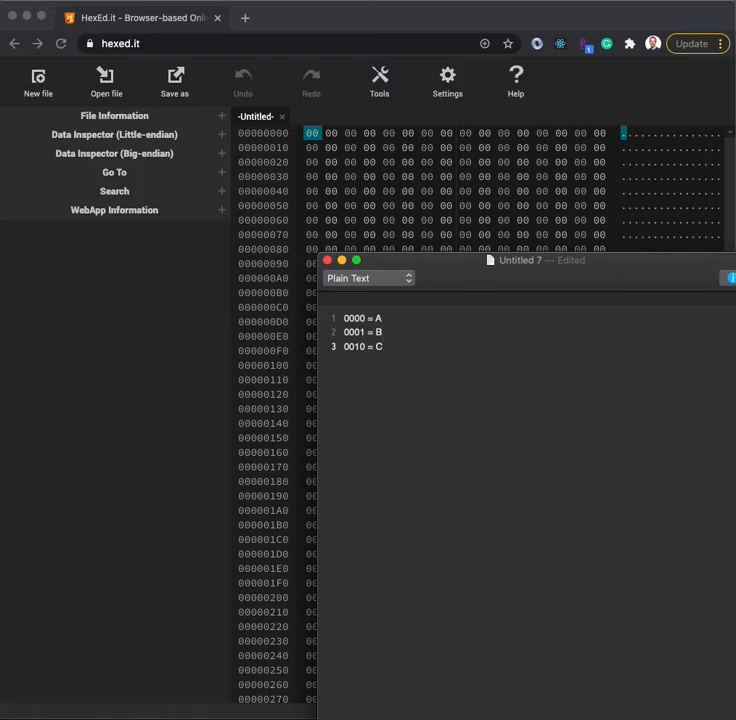
key(Enter)
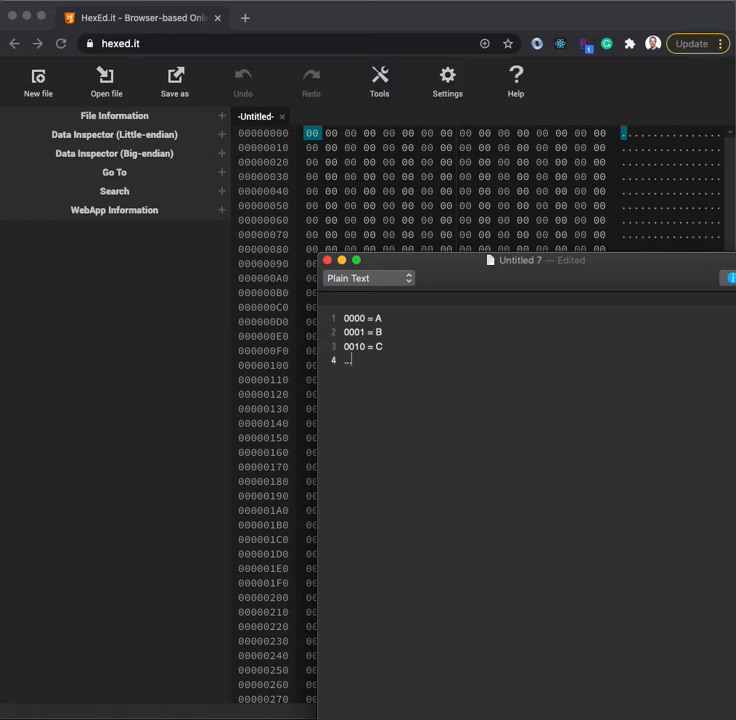
- Finish the table with 1111 = F and the example FA with its binary digits 11110000
text(1111)
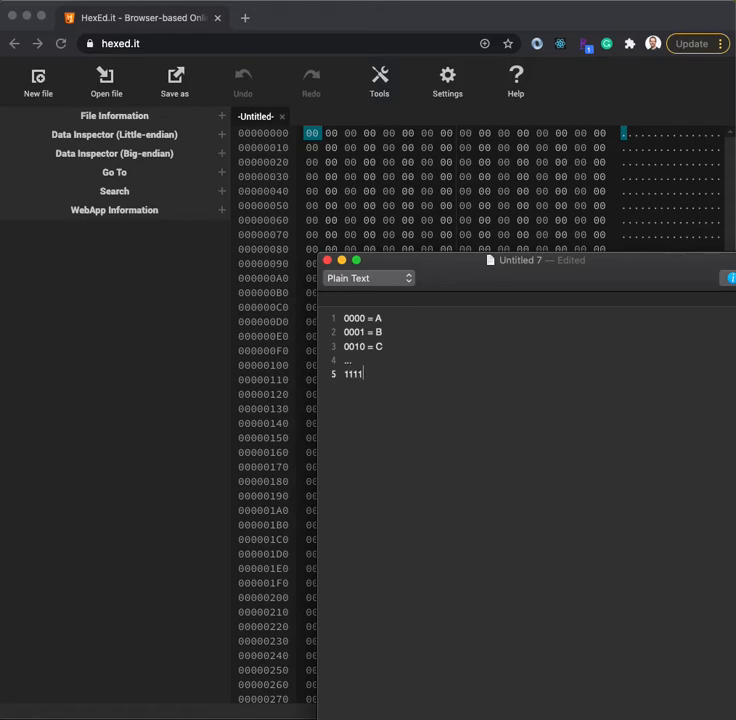
text(= F)
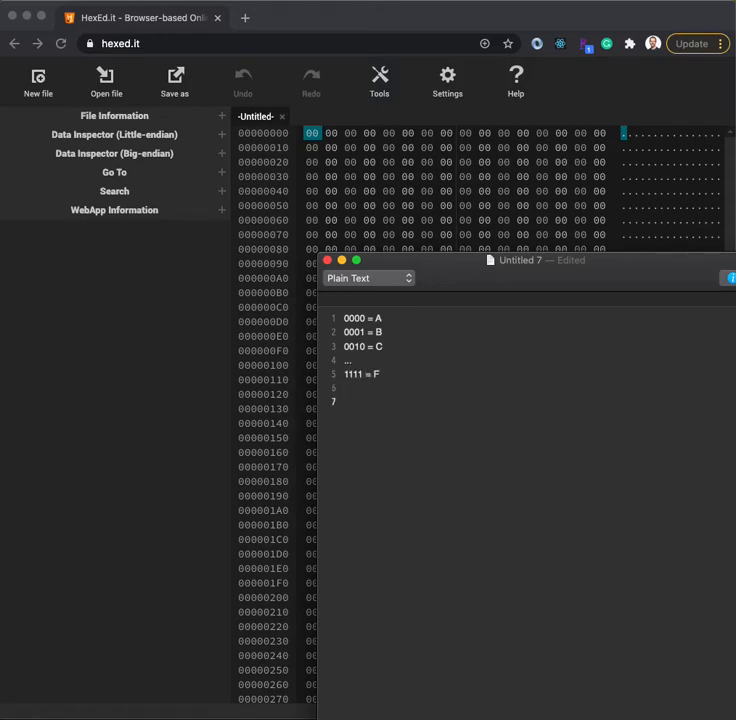
text(FA)
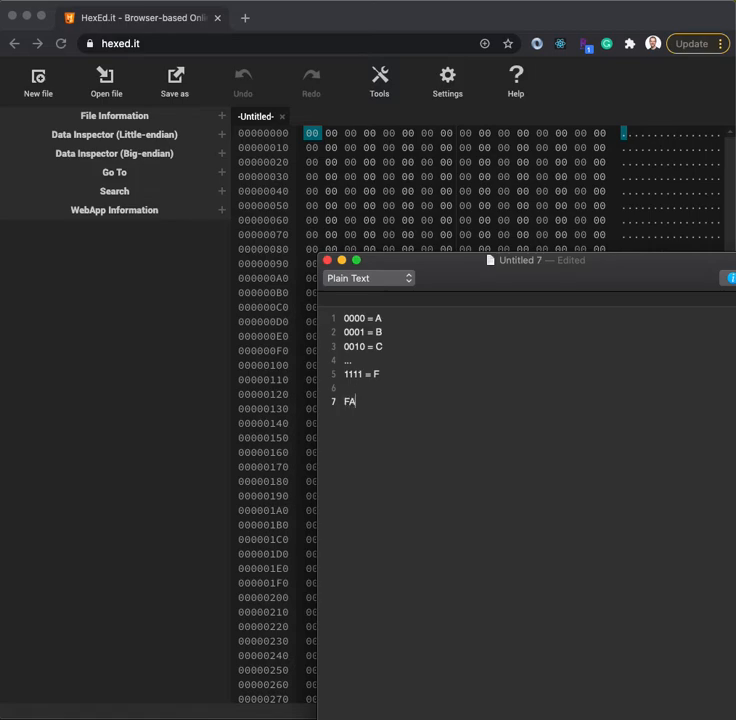
text(111)
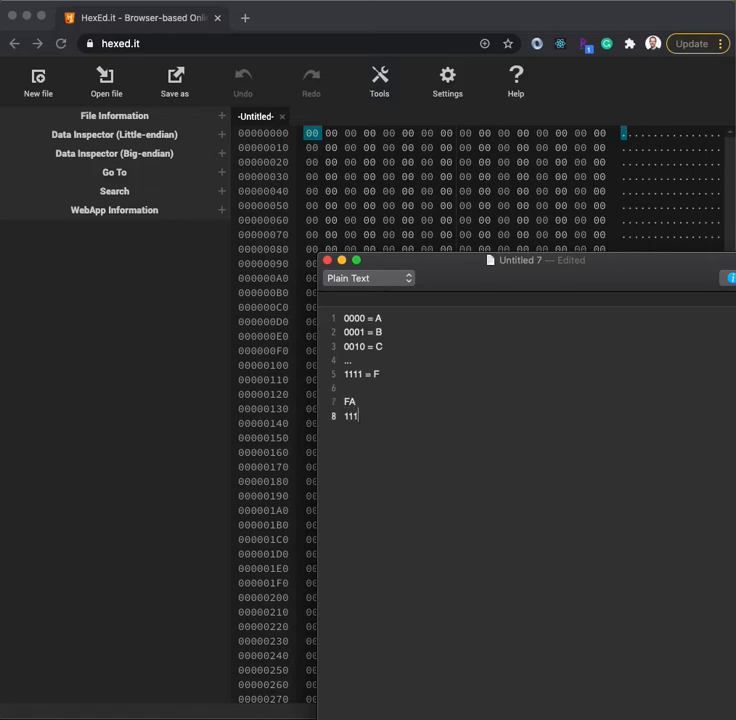
text(10000)
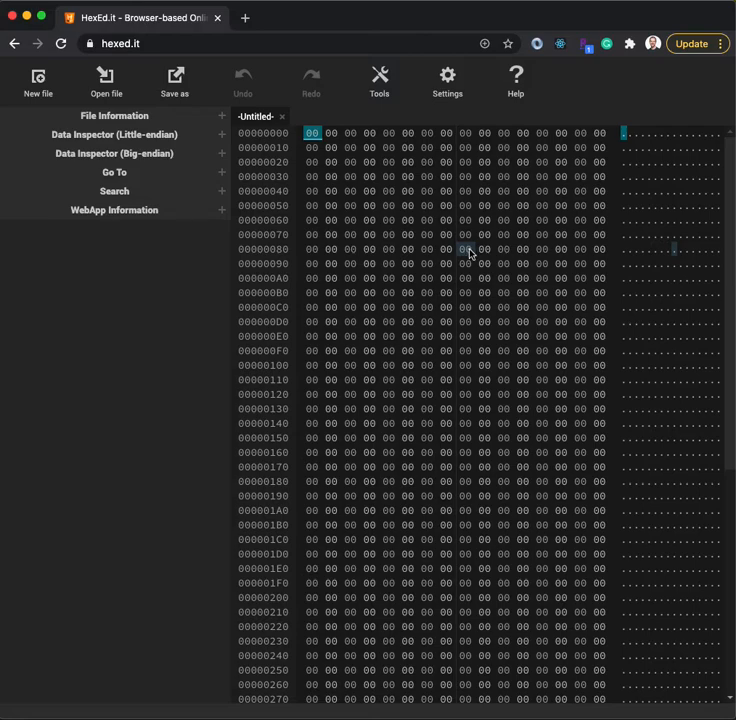
- Scroll down through the new all-zero file's byte grid
scroll(down, 3)
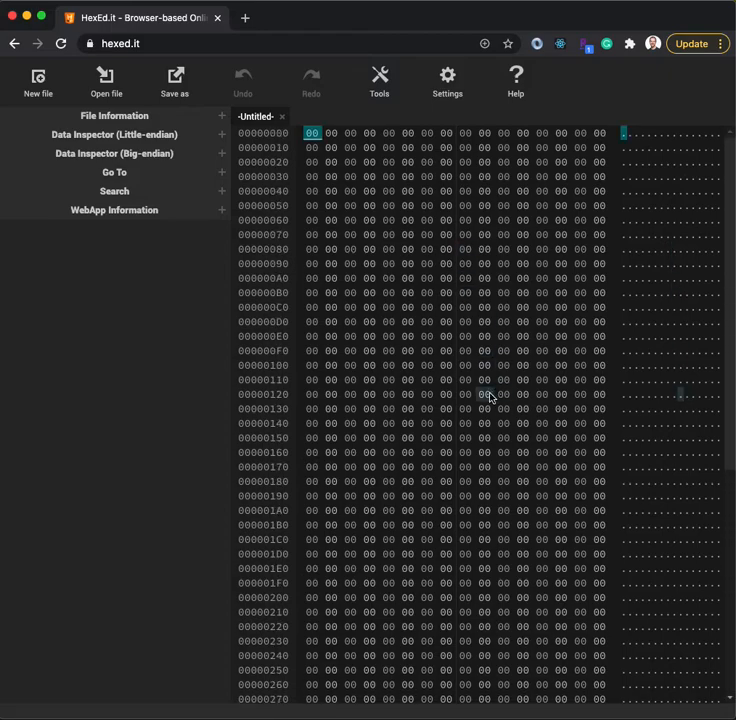
- Delete the first selected block of 416 trailing zero bytes
scroll(down, 3)
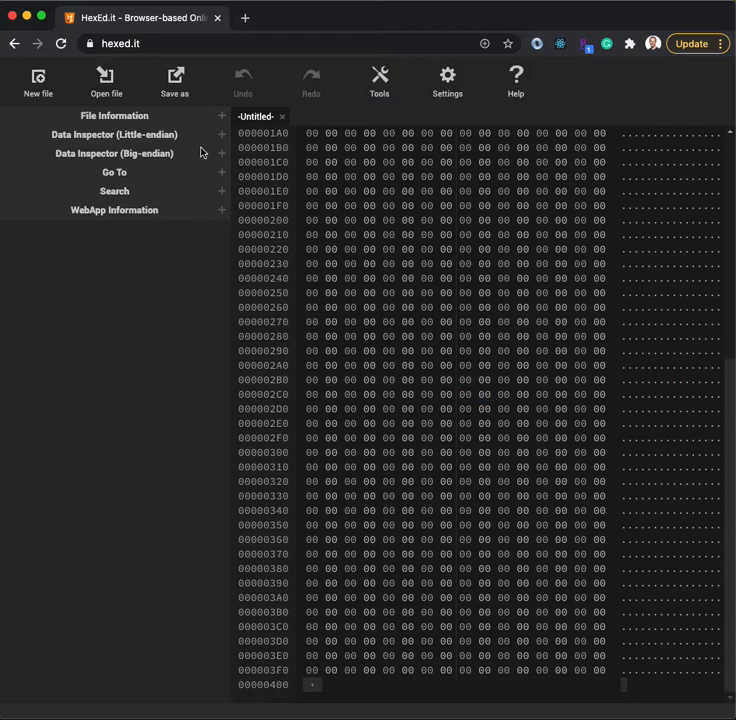
click(114, 114)
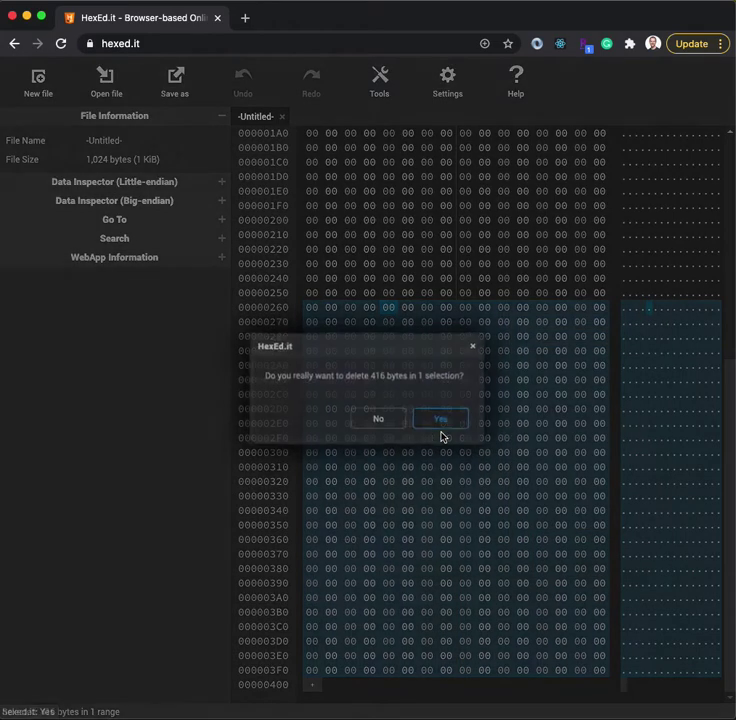
click(438, 418)
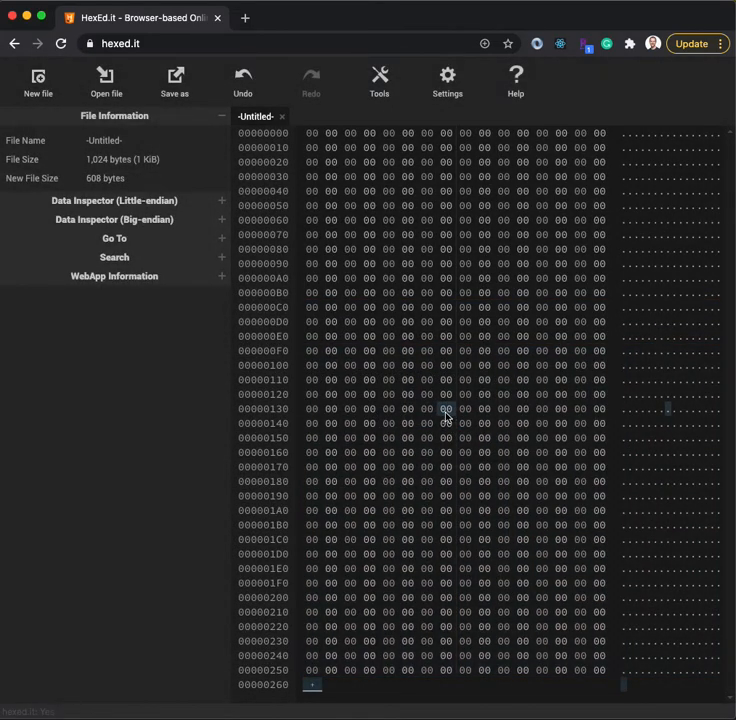
mouse_move(114, 178)
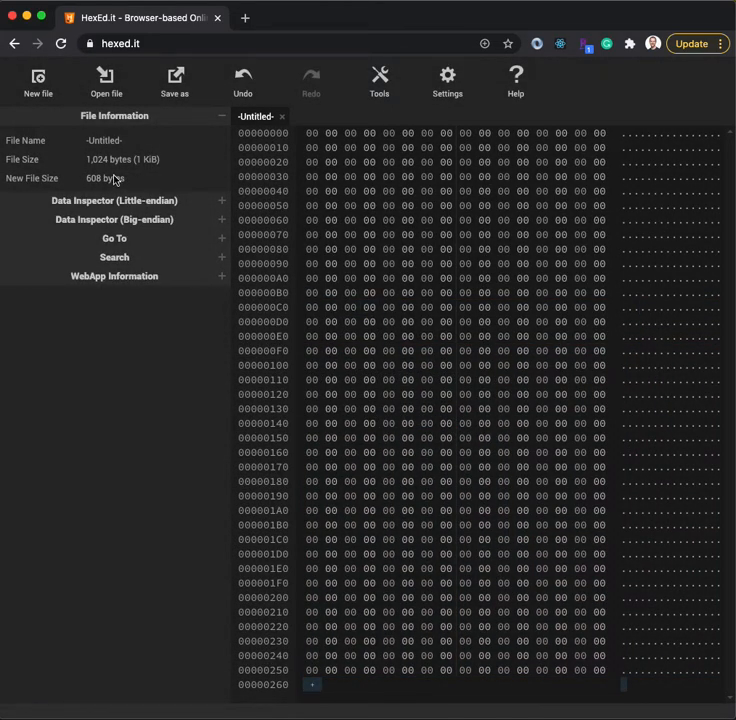
- Delete the remaining 96 bytes past offset 0x1FF so the file is exactly 512 bytes
drag(388, 596, 600, 670)
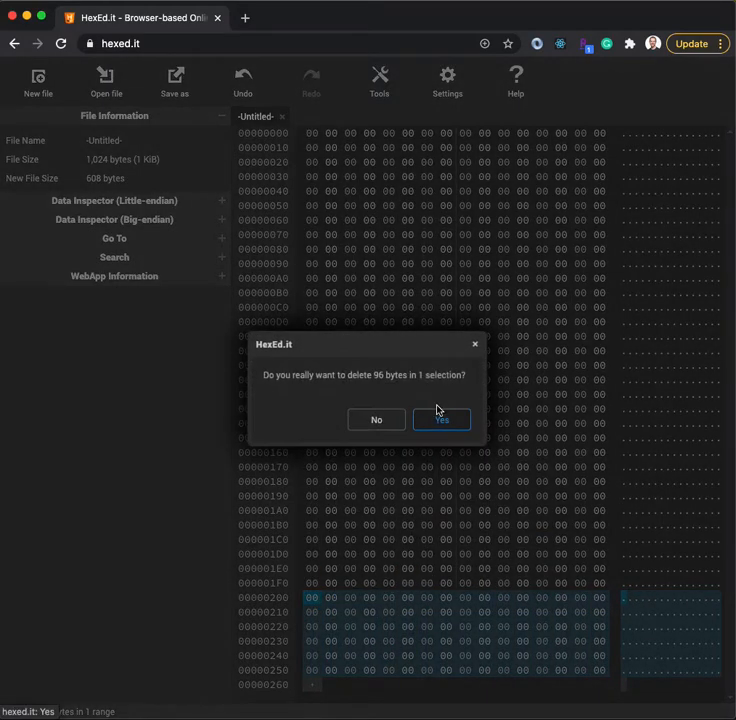
click(440, 420)
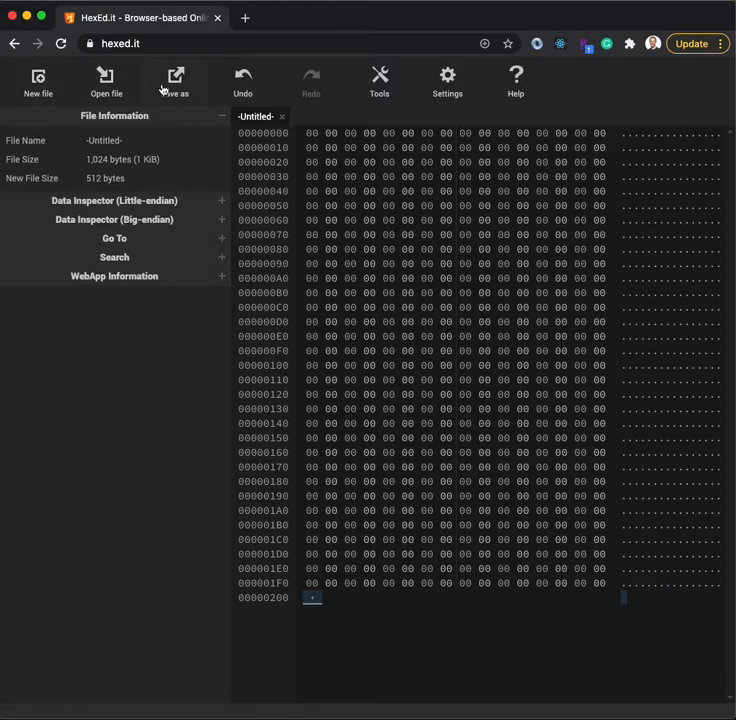
- Save the 512-byte file as boot.bin in the bootloader-demo folder
click(176, 80)
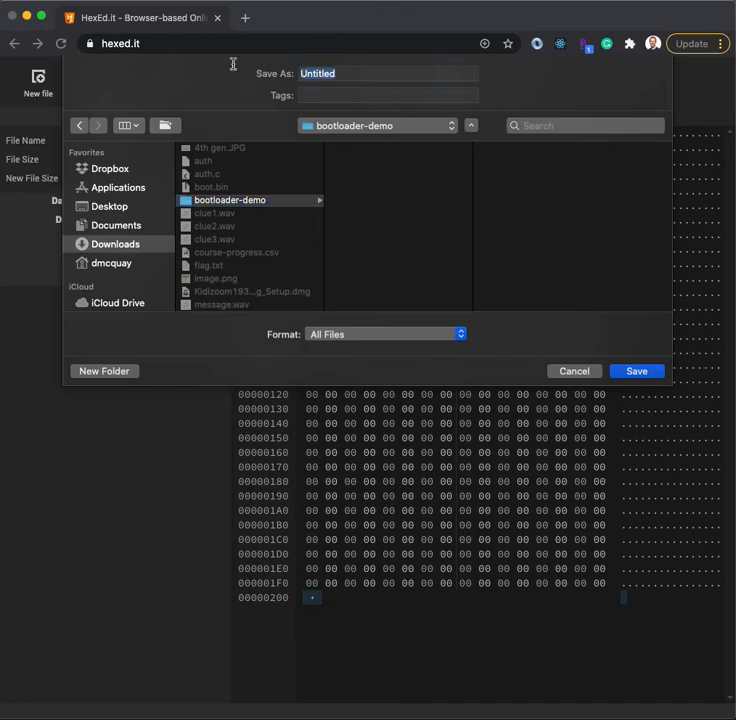
text(boot.bin)
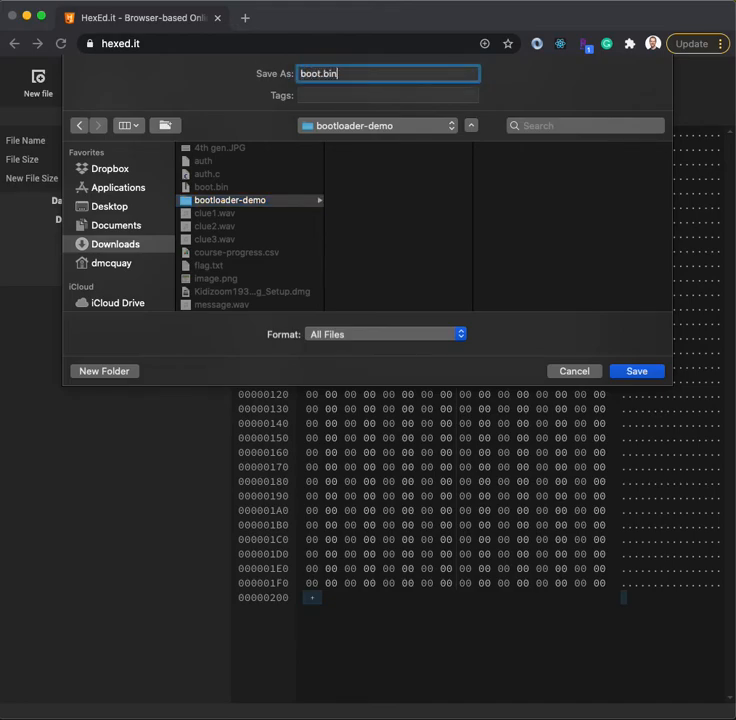
click(572, 370)
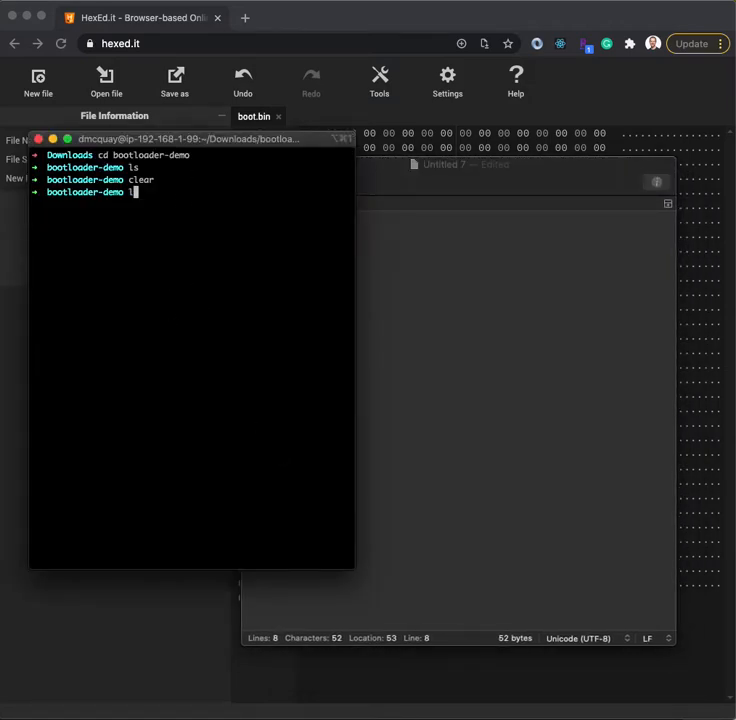
- List the folder, then run the recalled qemu-system-x86_64 boot.bin command
key(Enter)
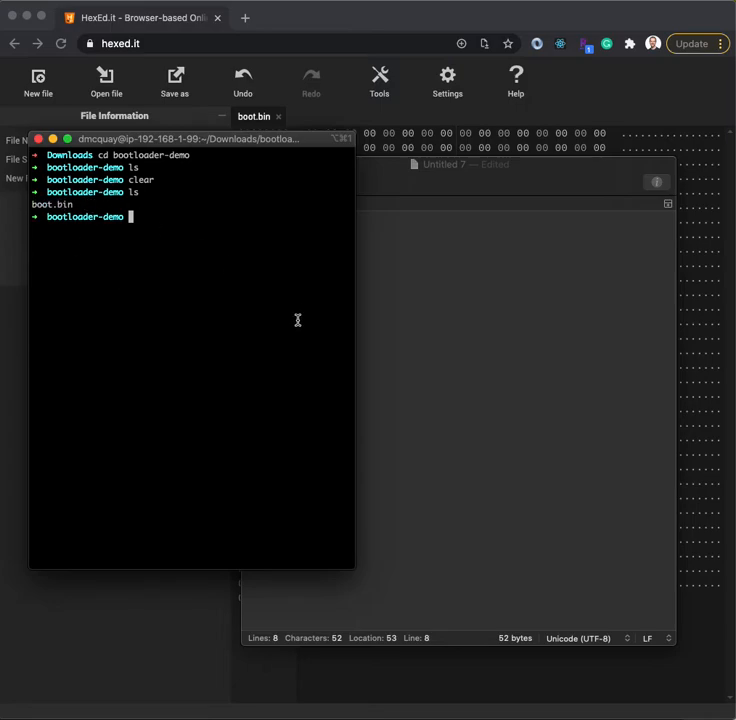
key(Ctrl+r)
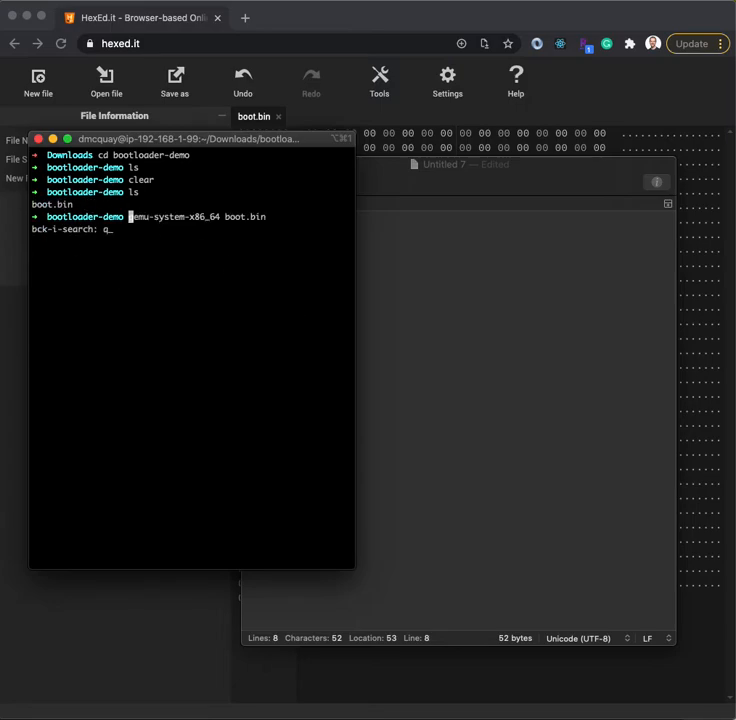
key(Escape)
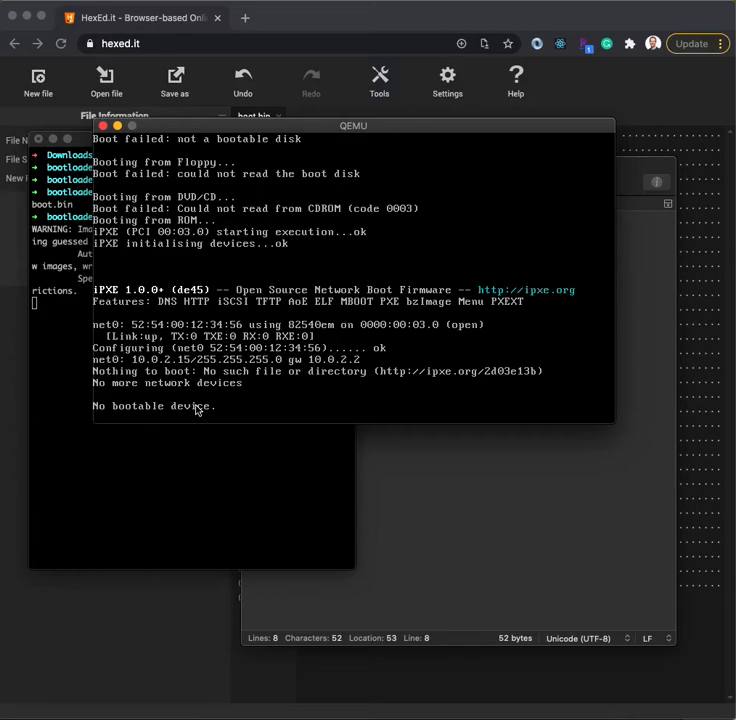
mouse_move(220, 426)
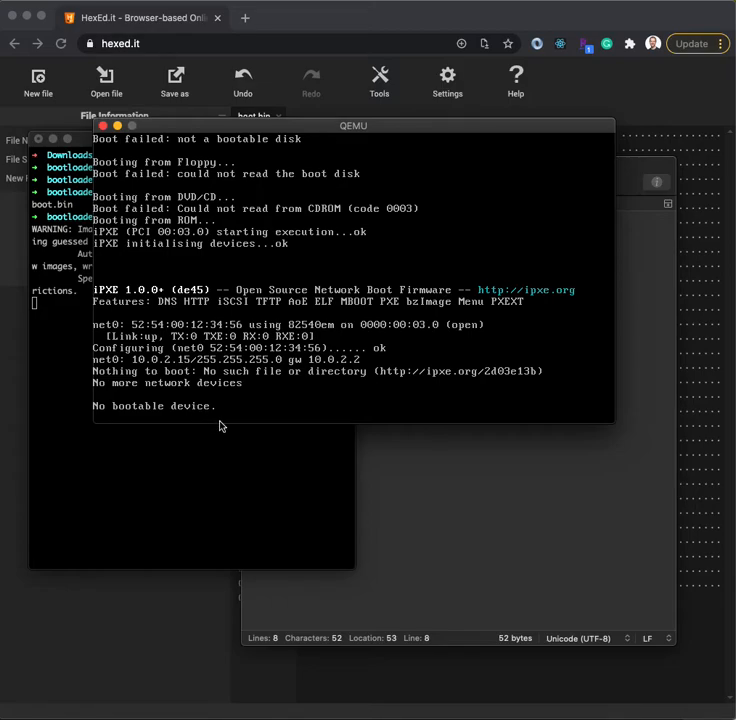
mouse_move(280, 516)
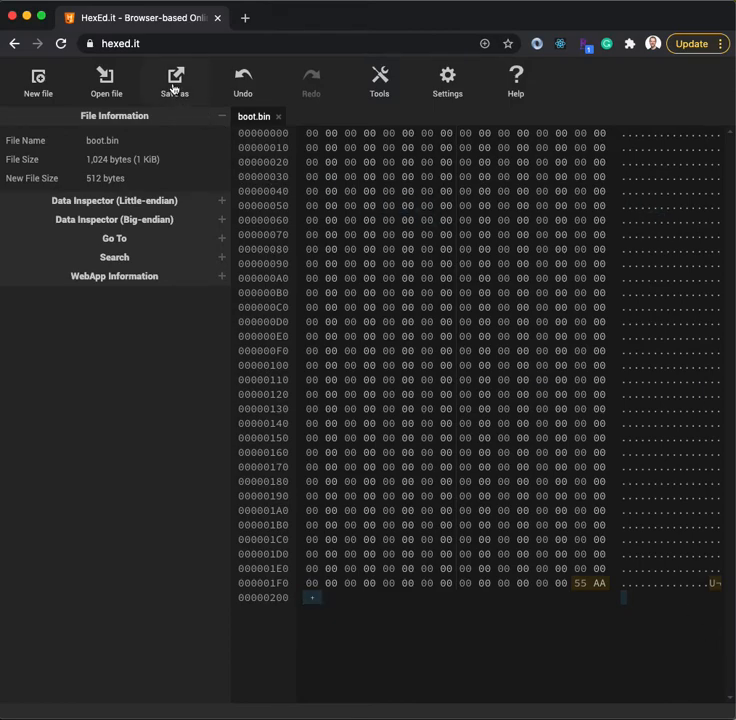
- Save again over the existing boot.bin, confirming Replace
click(174, 82)
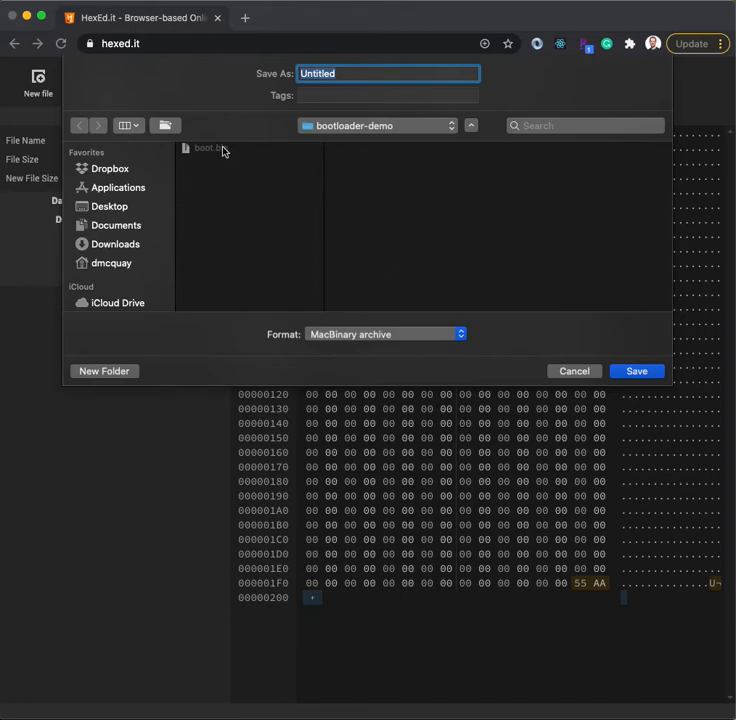
click(636, 370)
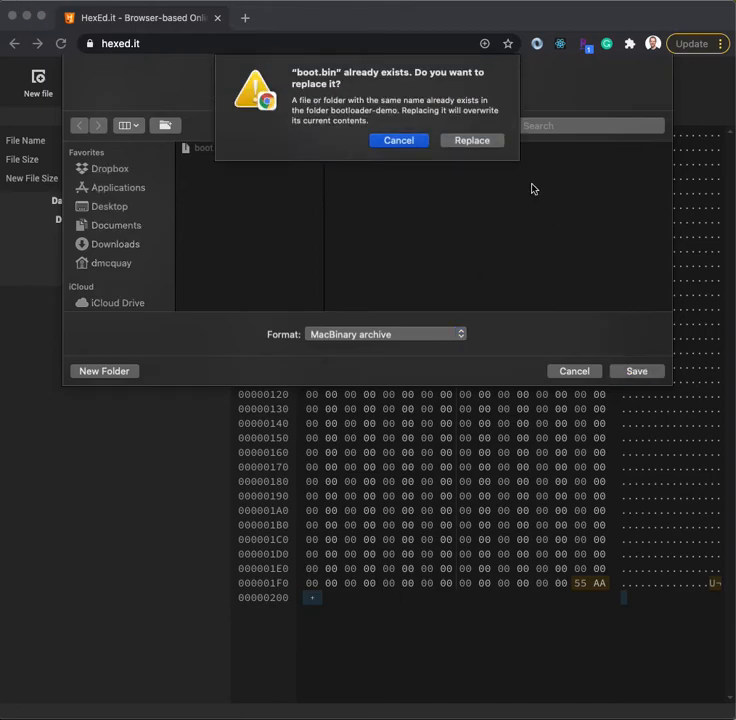
click(472, 140)
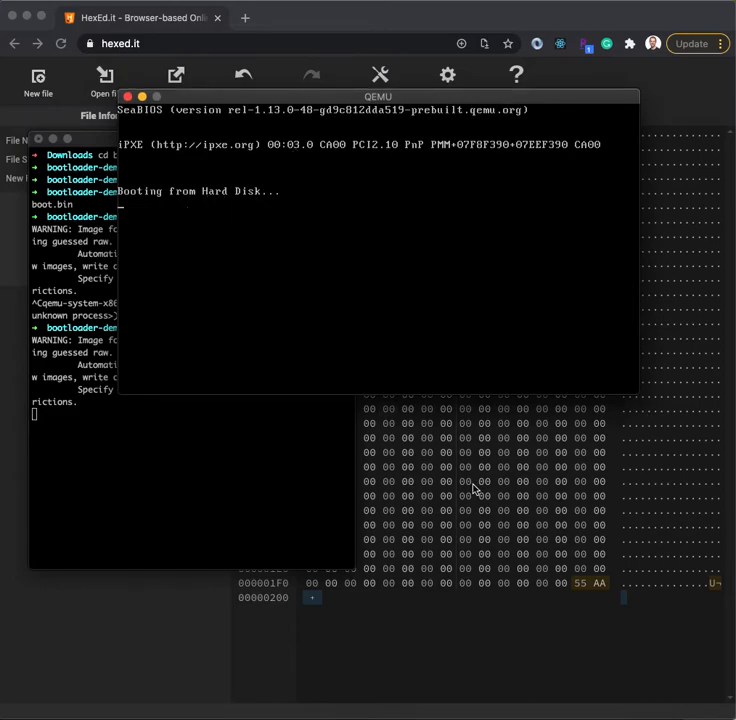
mouse_move(464, 490)
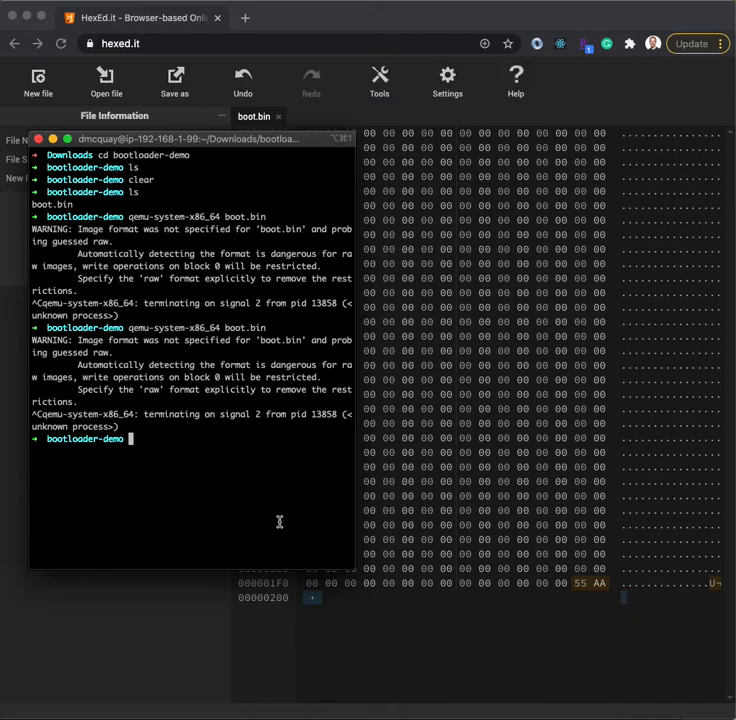
mouse_move(382, 576)
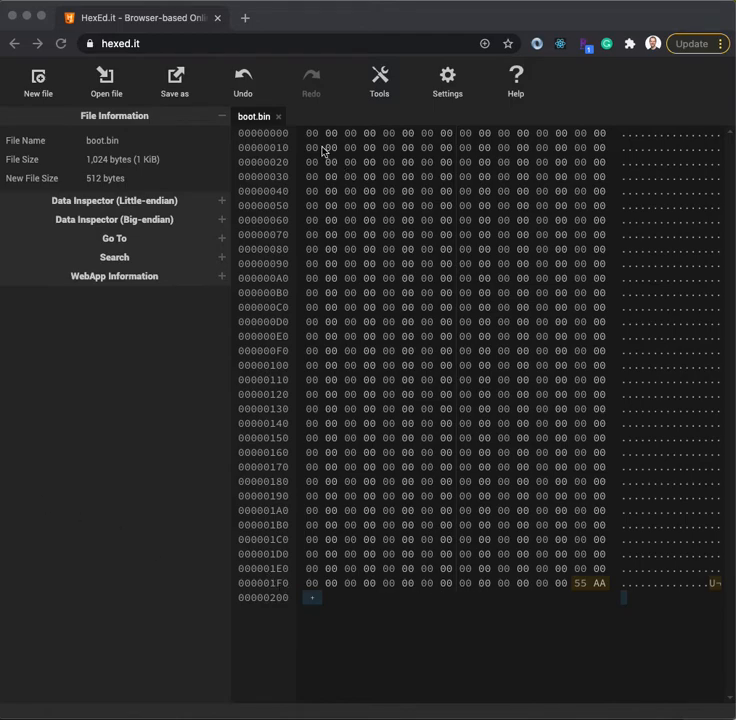
- Enter B4 0E at the start of row 00000000 and begin CD 10 at offset 4
click(312, 132)
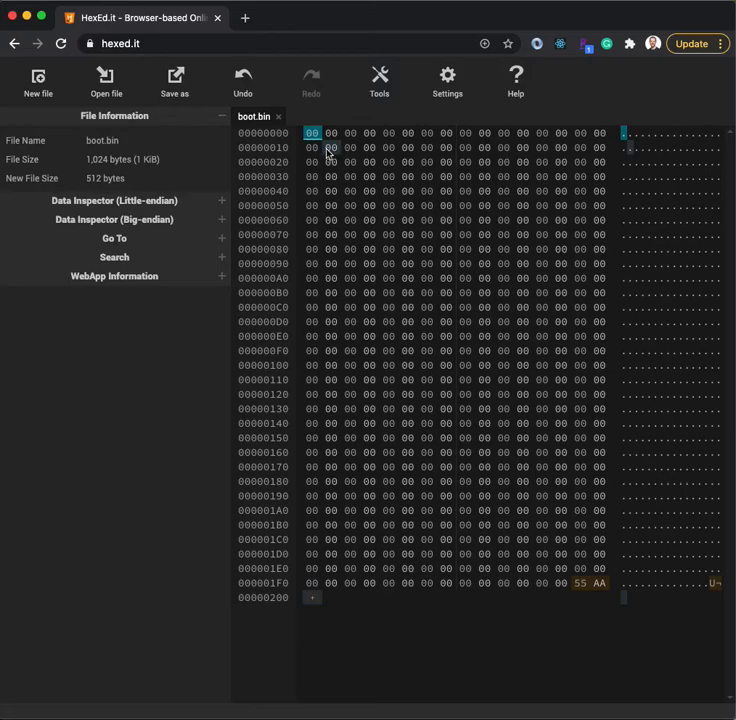
mouse_move(388, 154)
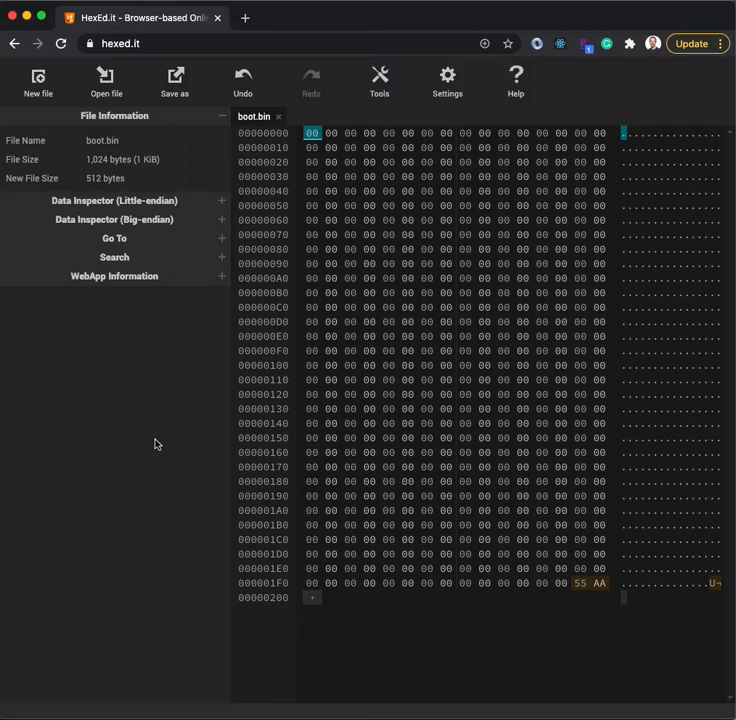
text(B4)
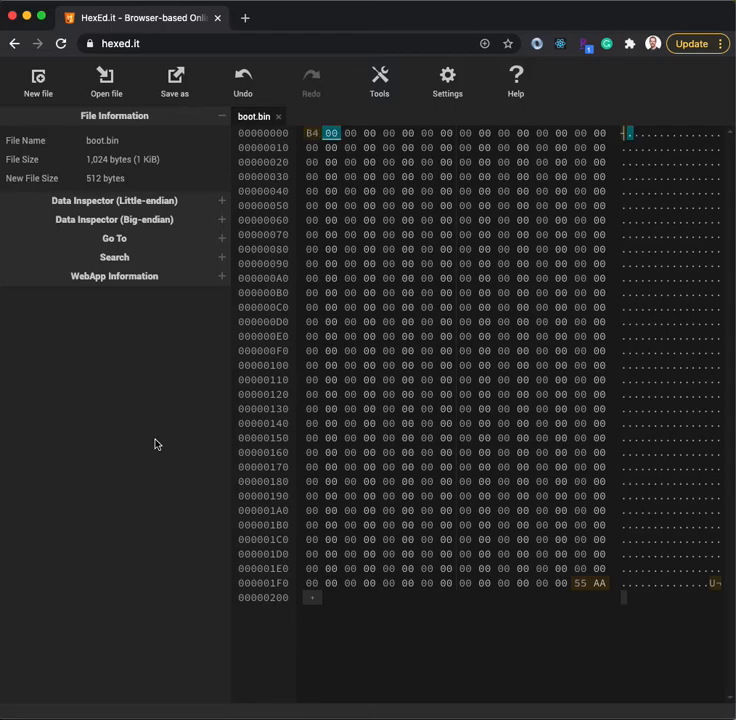
text(BE)
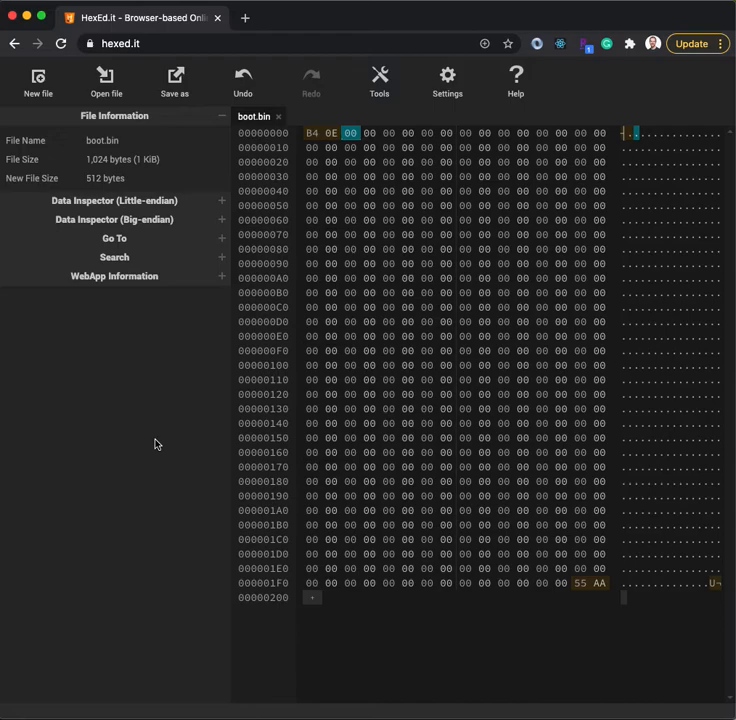
click(396, 132)
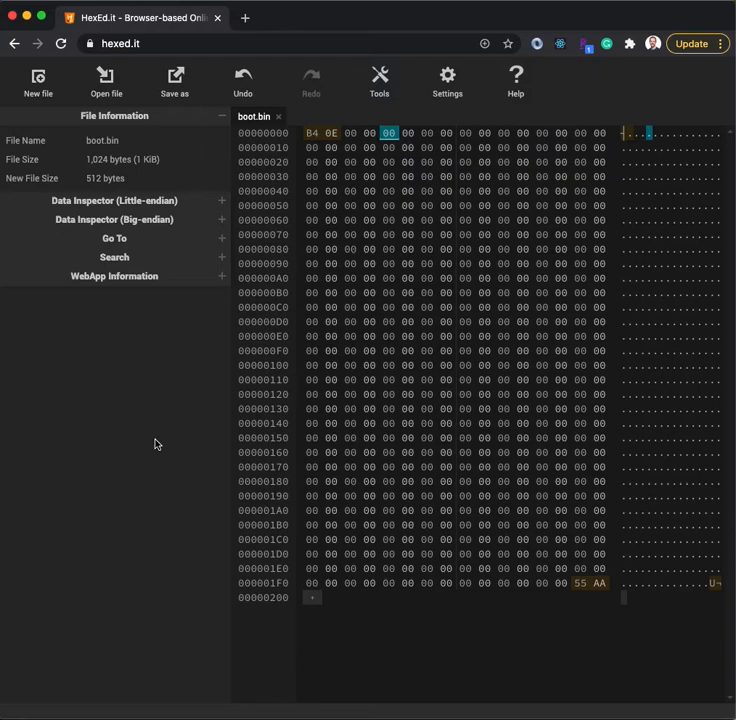
text(CD 1)
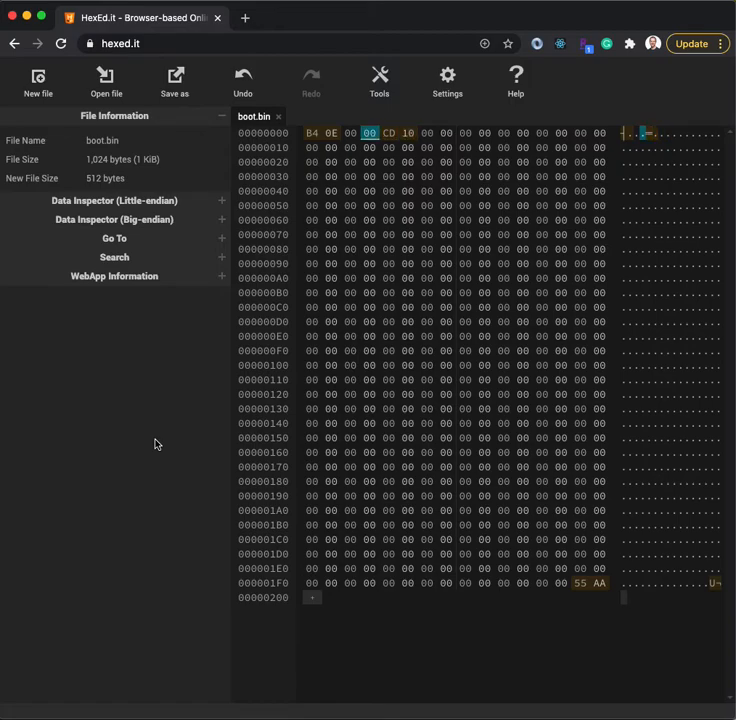
- Finish CD 10 and fill the third byte with B0, leaving the character byte zero
click(392, 132)
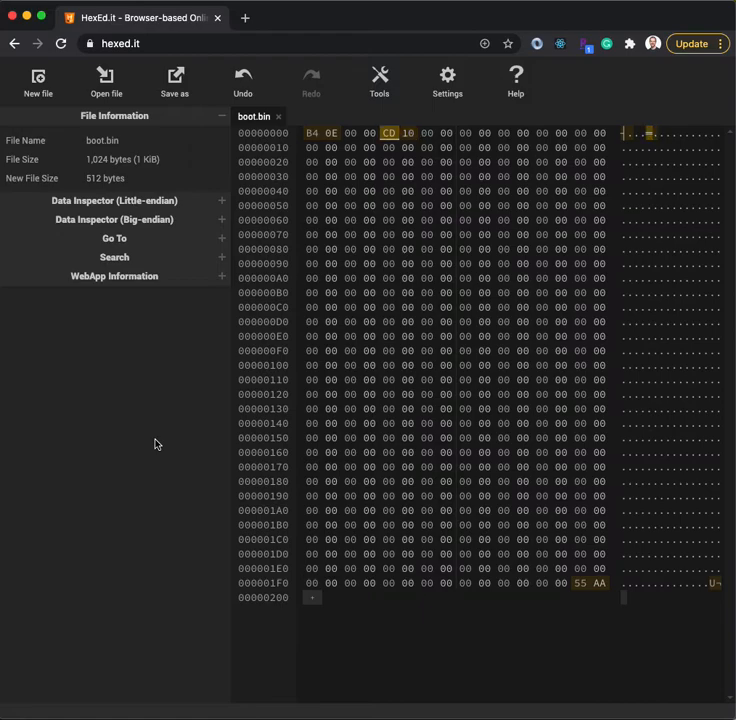
click(410, 132)
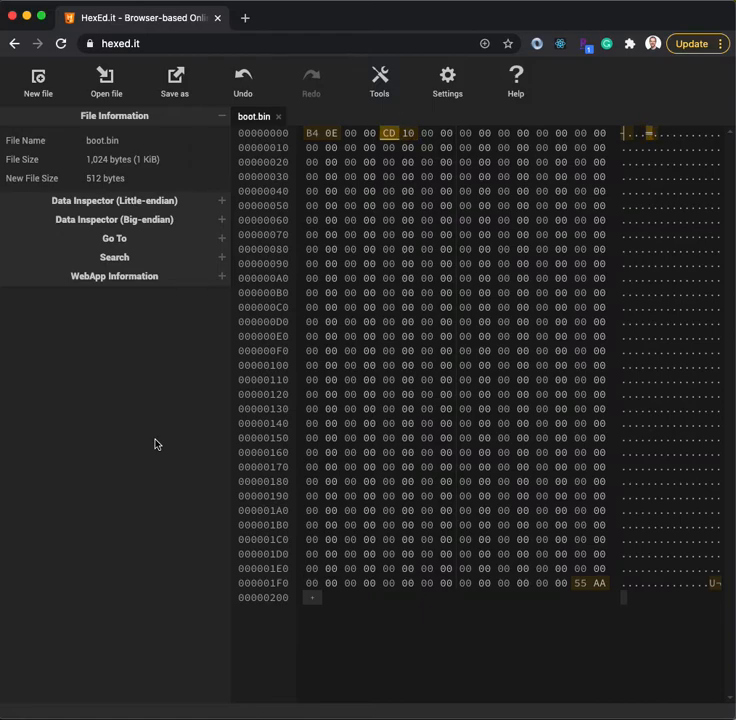
click(350, 132)
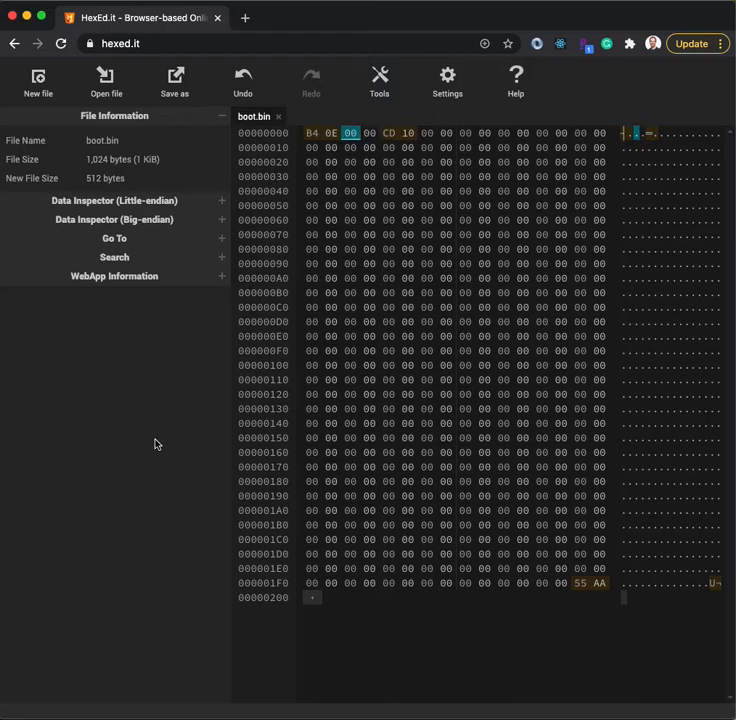
text(B)
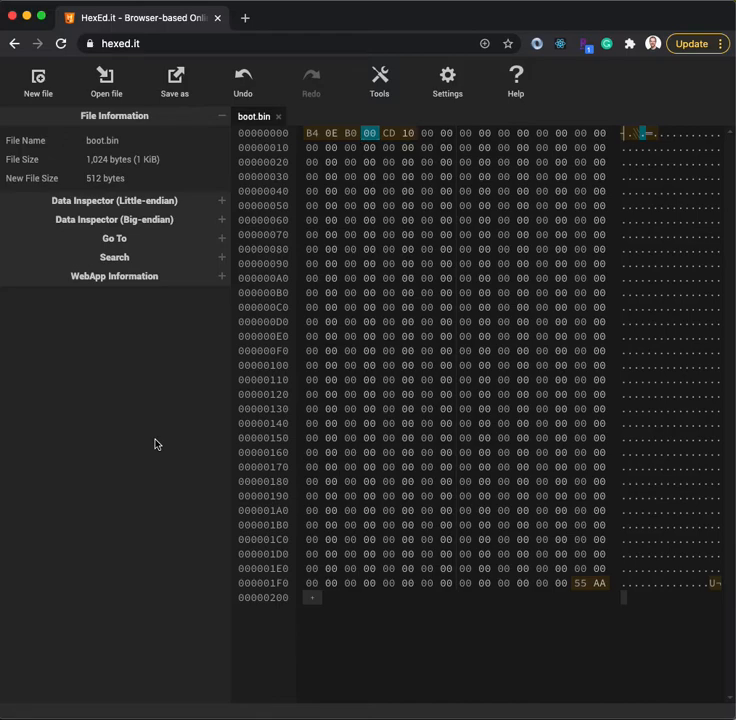
- Enter 48 for 'H' at offset 3 and 65 for 'e' after the first CD 10 call
text(48)
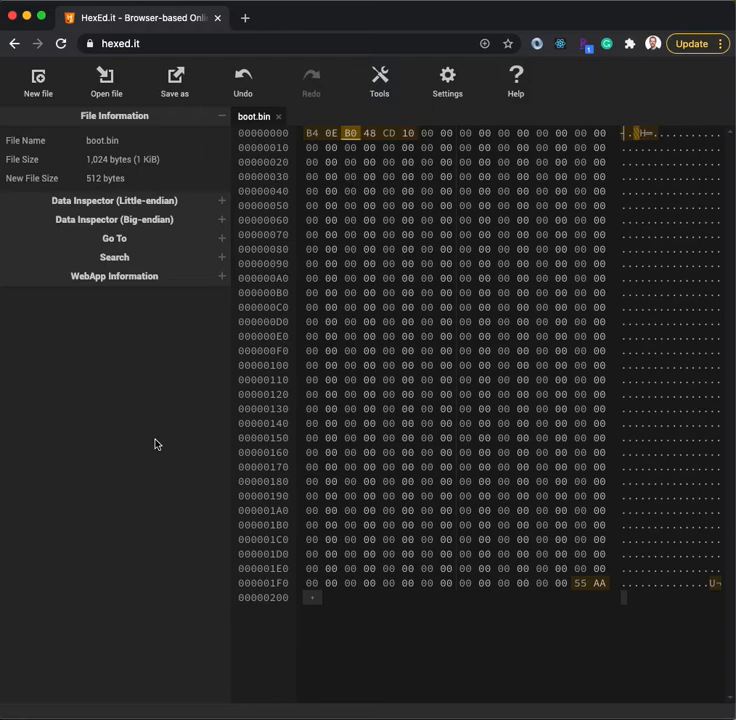
click(410, 132)
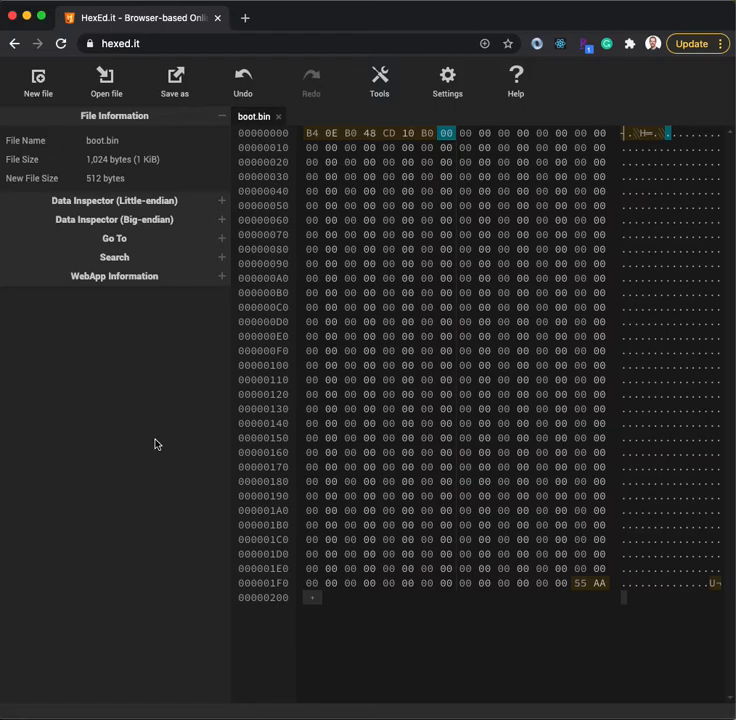
text(65 CD 1)
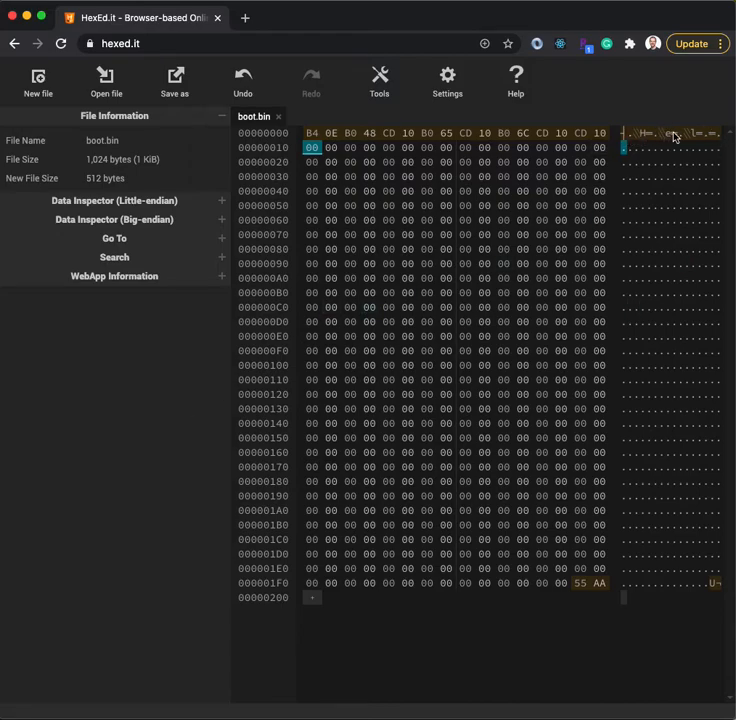
mouse_move(676, 148)
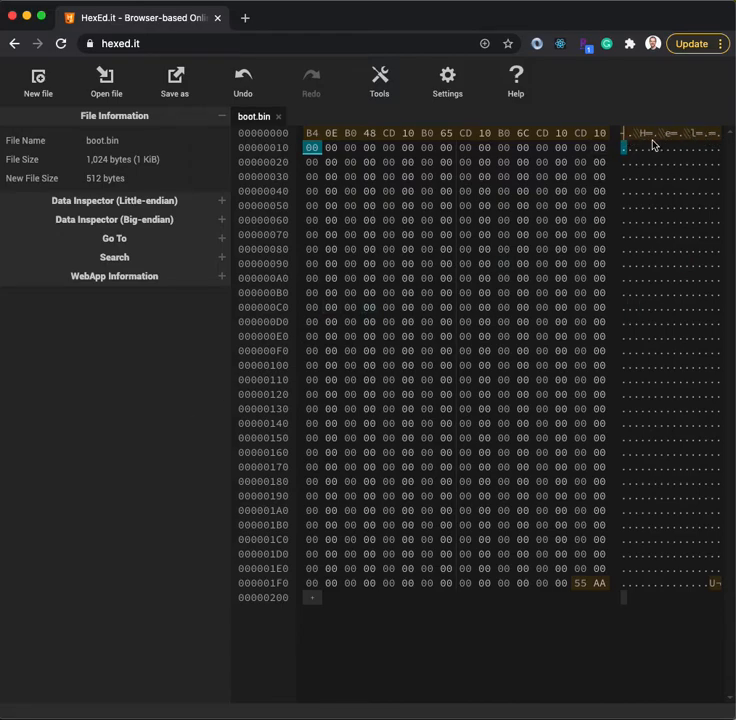
mouse_move(690, 144)
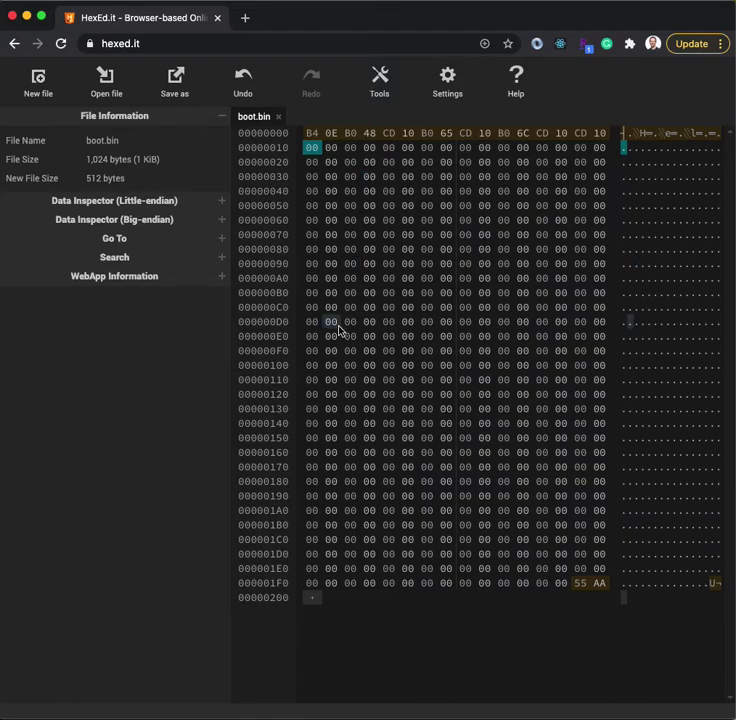
mouse_move(184, 258)
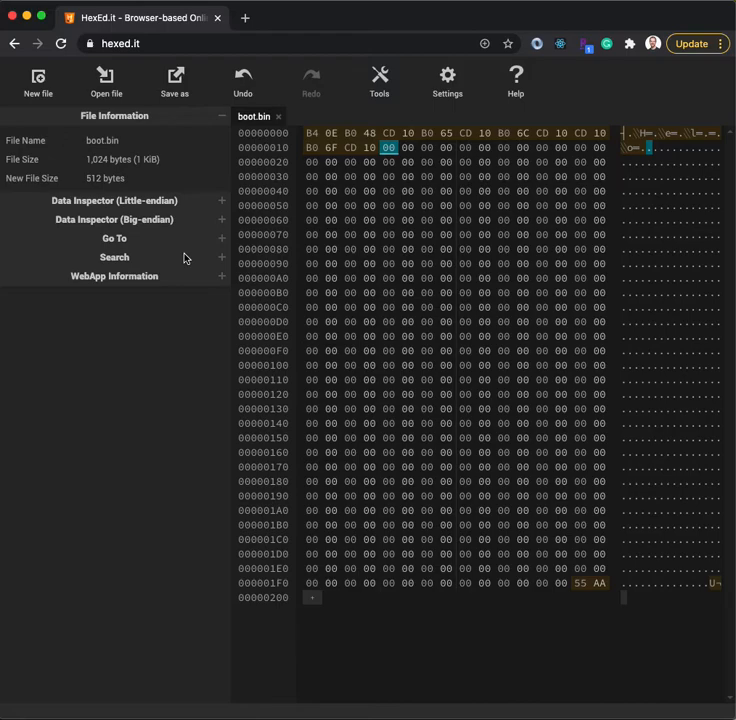
- Enter the endless-loop jump bytes EB FE after the final CD 10 in row 00000010
text(EB)
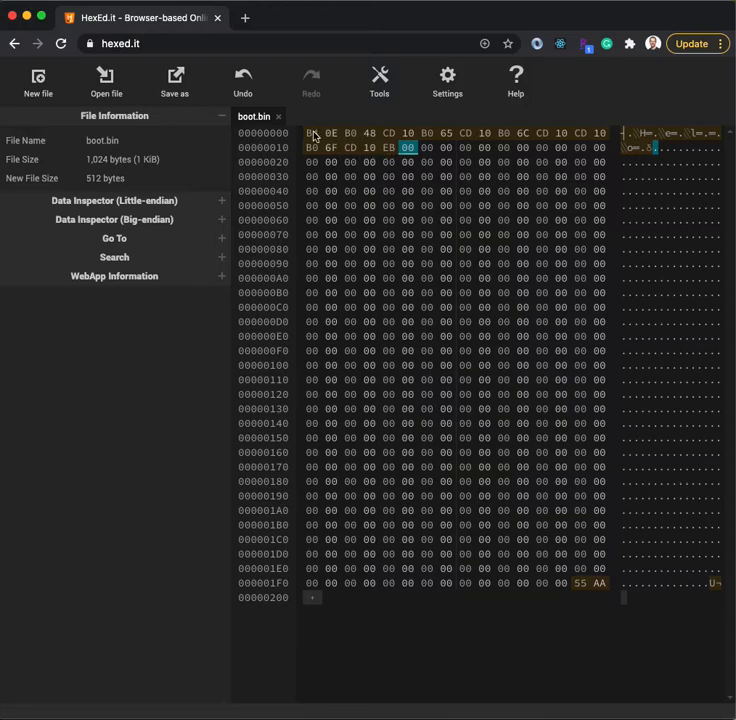
text(4)
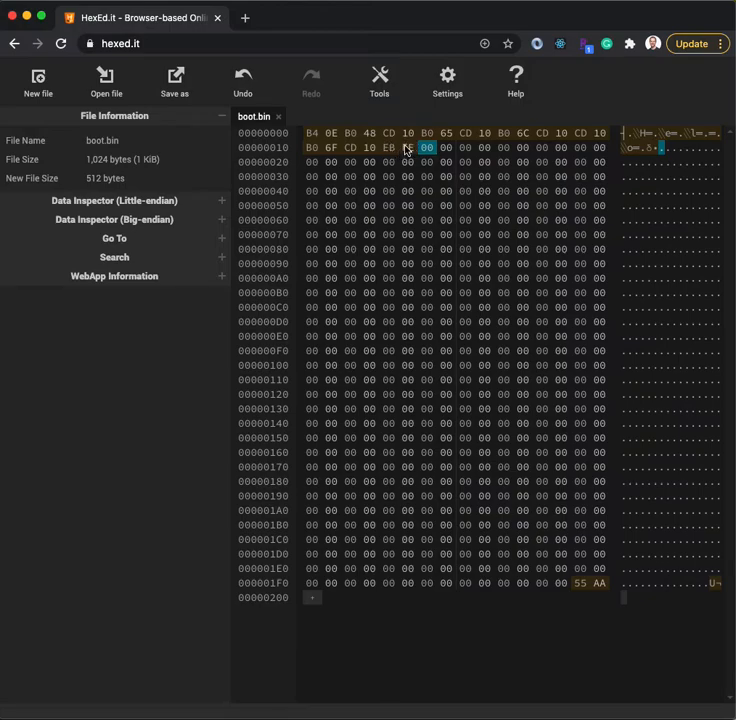
text(FE)
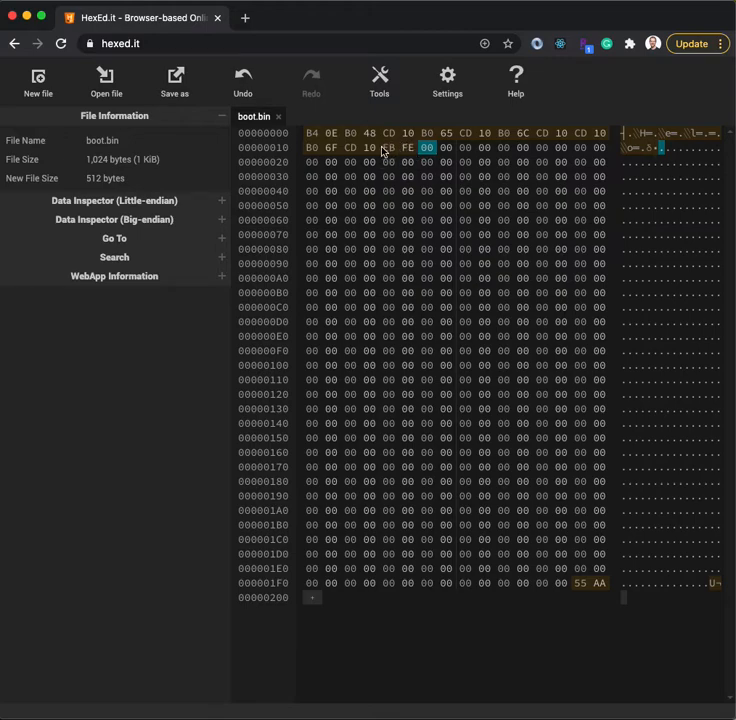
click(388, 148)
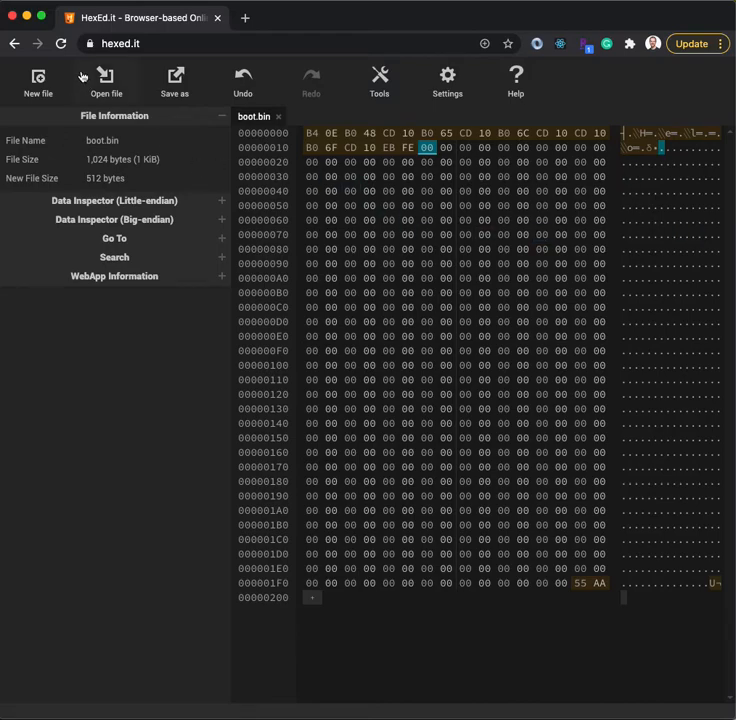
- Save the edited 512-byte sector as boot and boot it in QEMU with qemu-system-x86_64 boot.bin
click(174, 80)
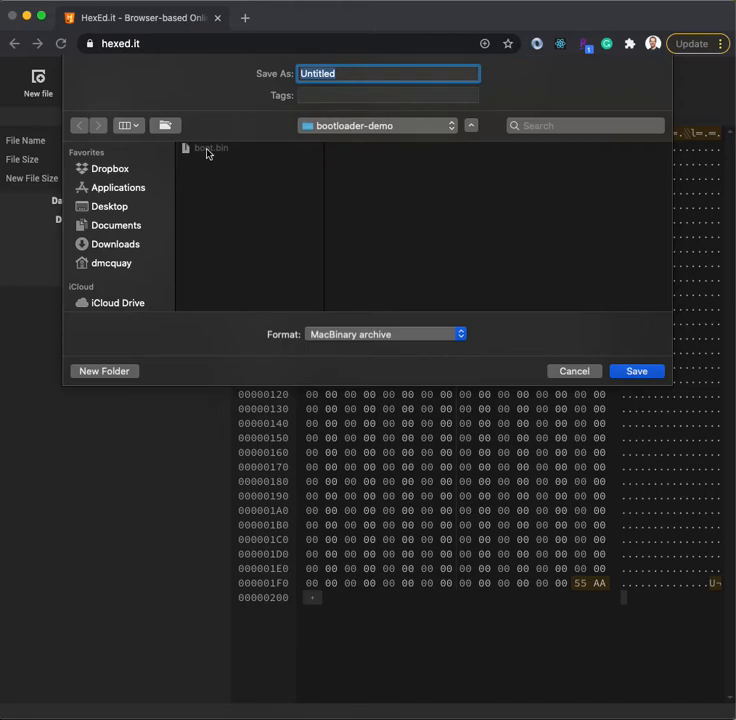
text(boot)
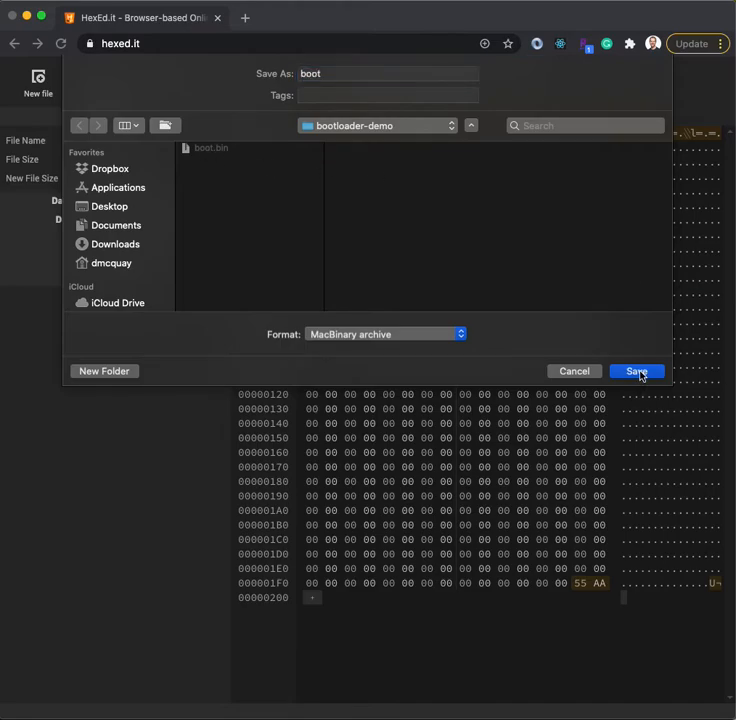
click(636, 370)
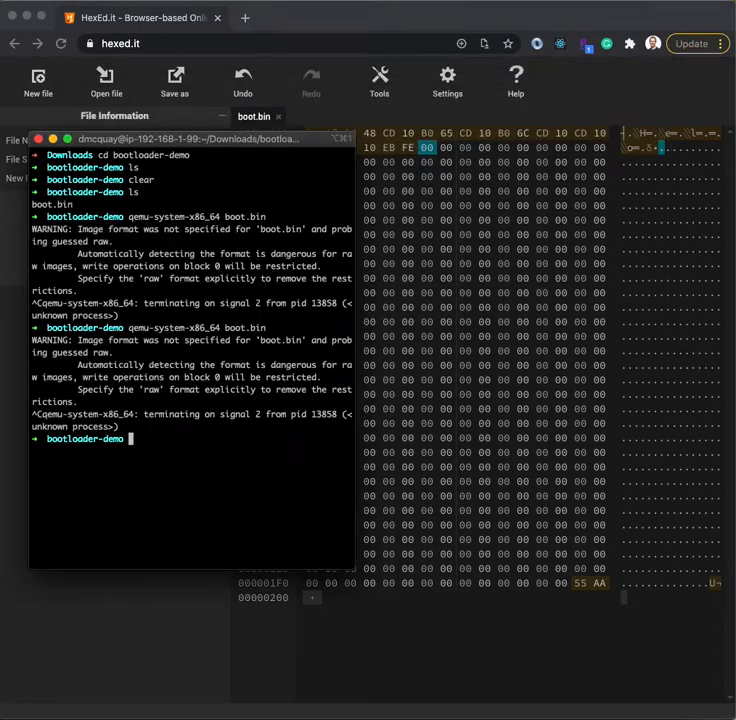
text(qemu-system-x86_64 boot.bin)
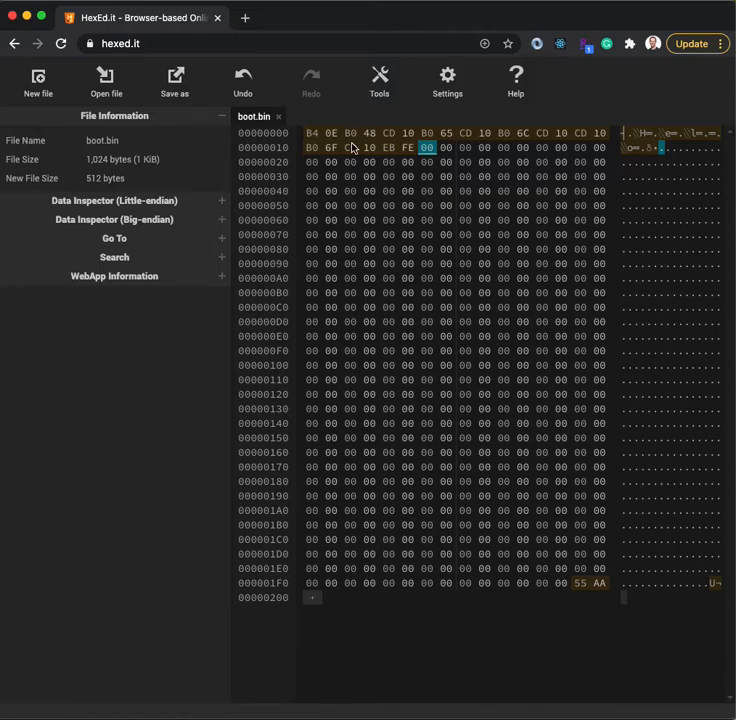
mouse_move(112, 348)
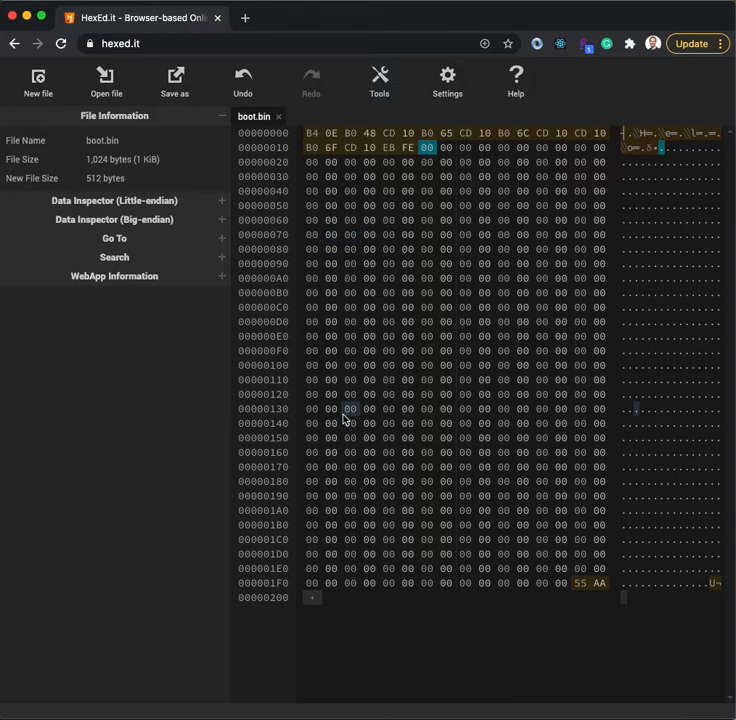
mouse_move(196, 276)
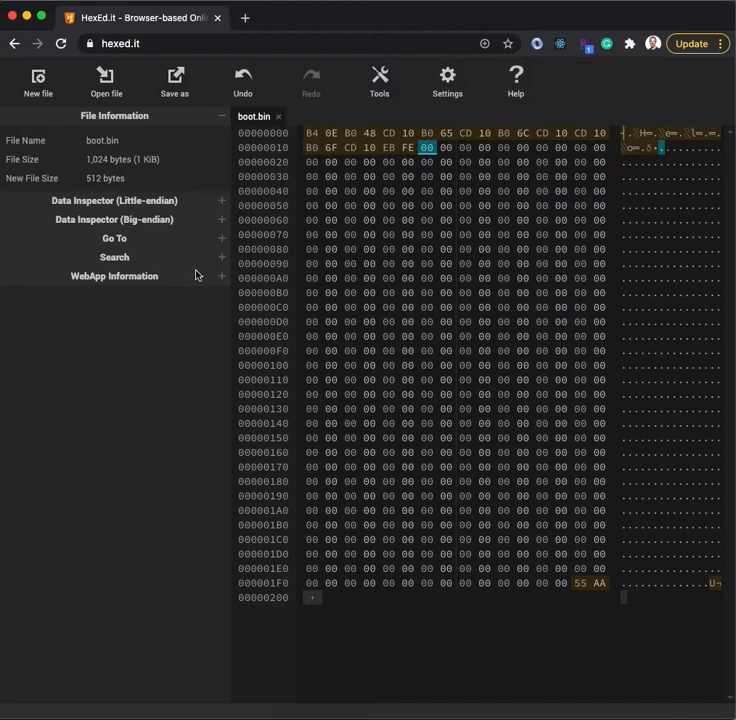